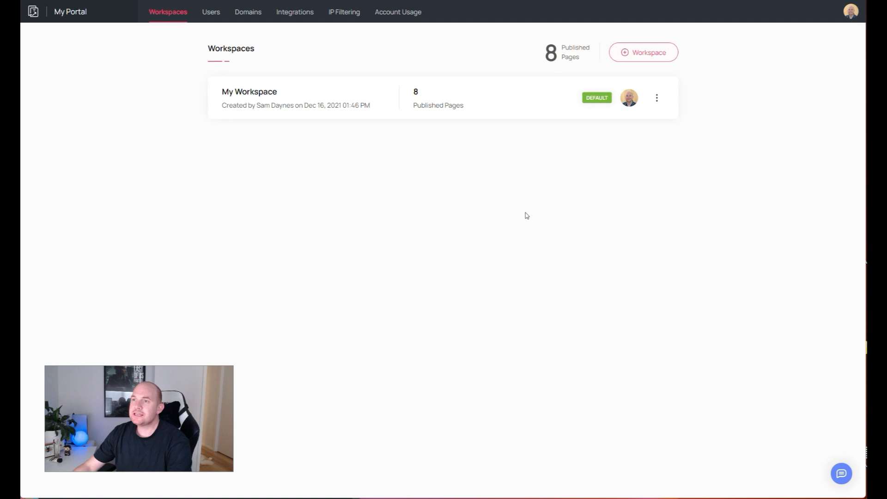
{"action": "mouse_move", "coordinate": [544, 250]}
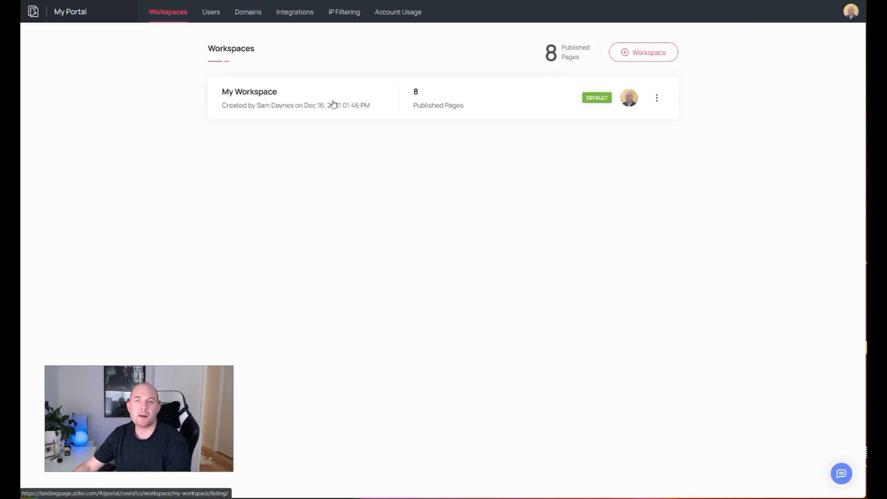
{"action": "mouse_move", "coordinate": [345, 117]}
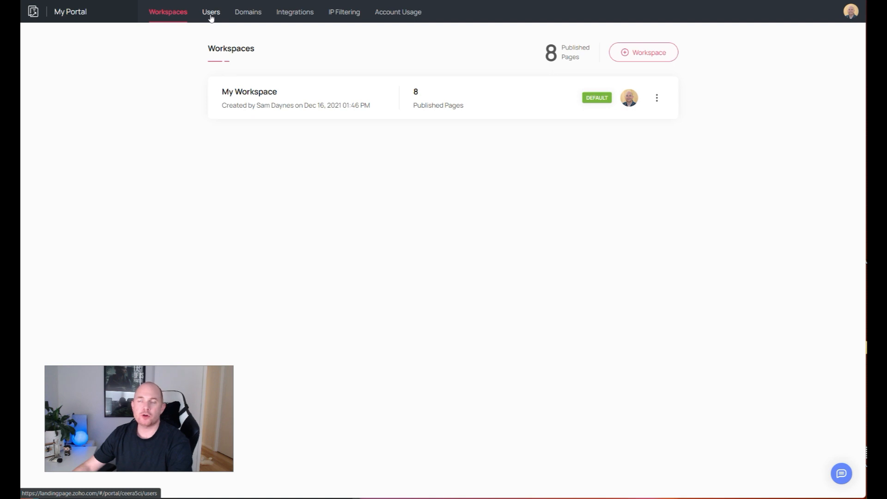
- View the portal's single admin user, then its free subdomain and verified custom SSL domain
{"action": "left_click", "coordinate": [210, 12]}
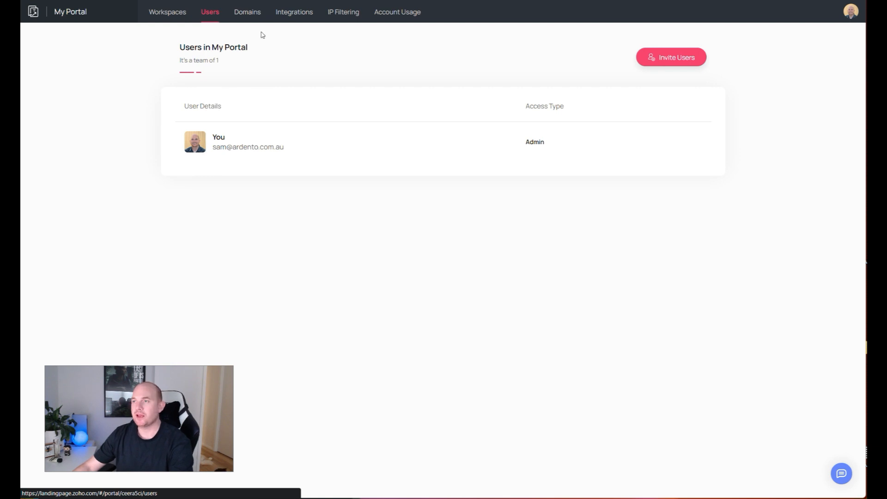
{"action": "left_click", "coordinate": [247, 12]}
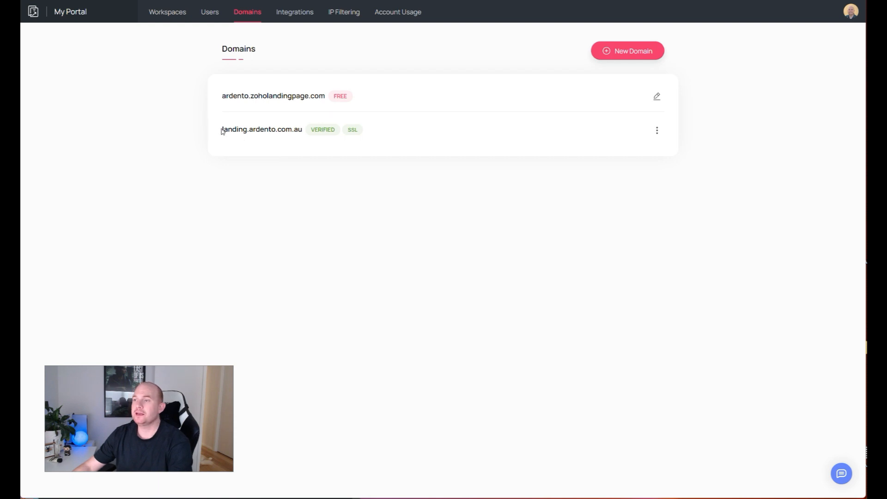
{"action": "mouse_move", "coordinate": [373, 143]}
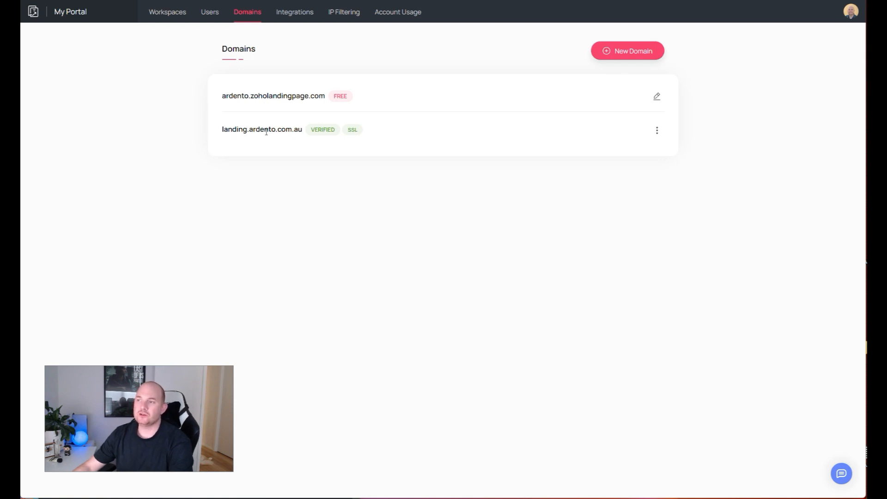
{"action": "mouse_move", "coordinate": [269, 141]}
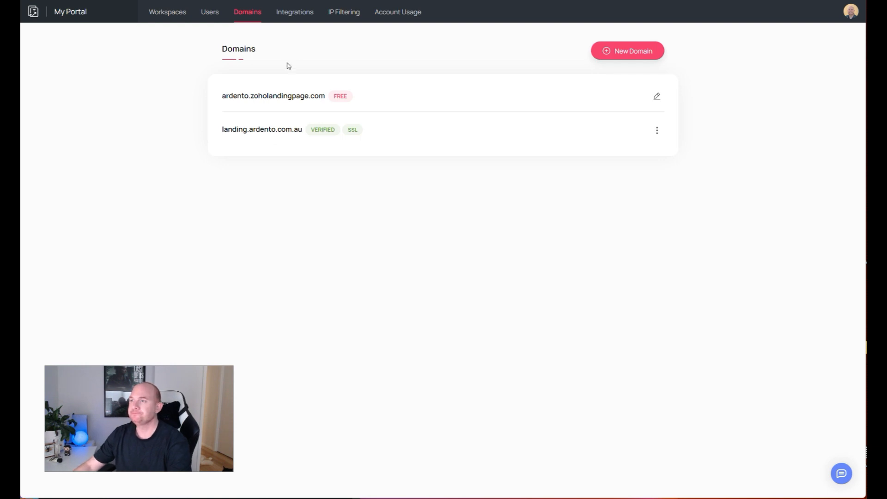
{"action": "mouse_move", "coordinate": [294, 12]}
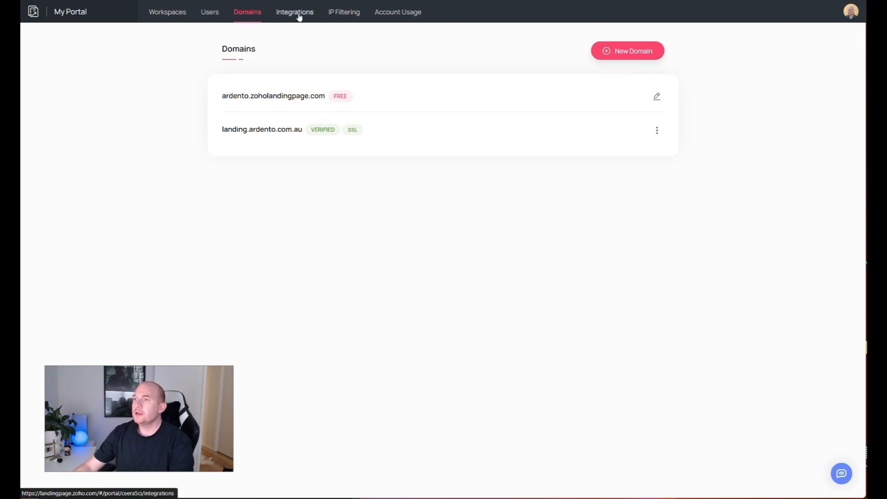
- Browse the portal integrations' CRM and Zoho categories, with Zoho CRM and Campaigns connected
{"action": "left_click", "coordinate": [294, 12]}
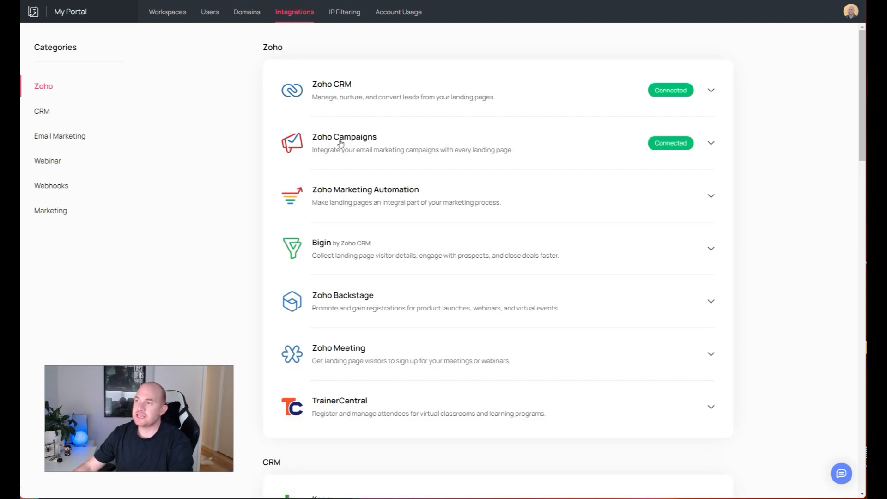
{"action": "mouse_move", "coordinate": [341, 96]}
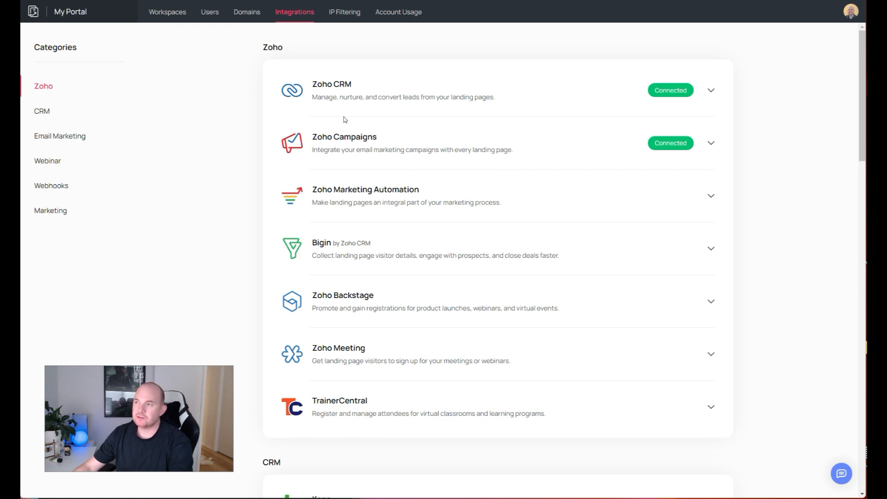
{"action": "mouse_move", "coordinate": [356, 251]}
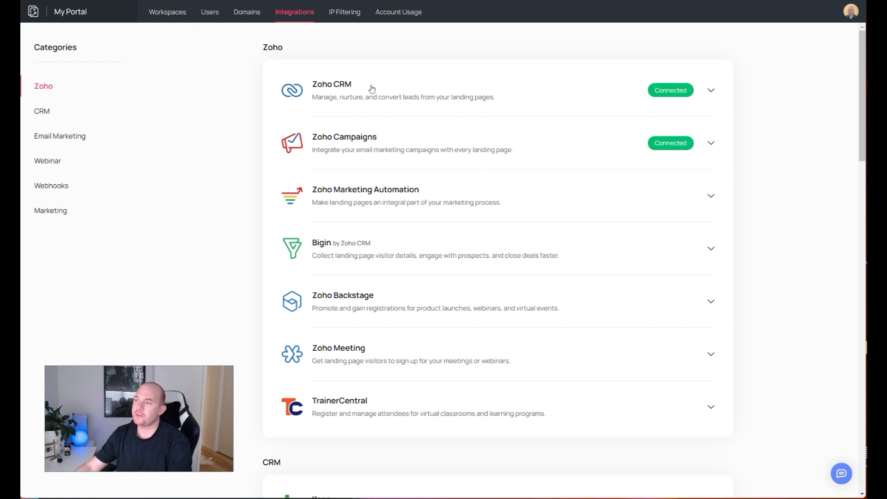
{"action": "mouse_move", "coordinate": [378, 140]}
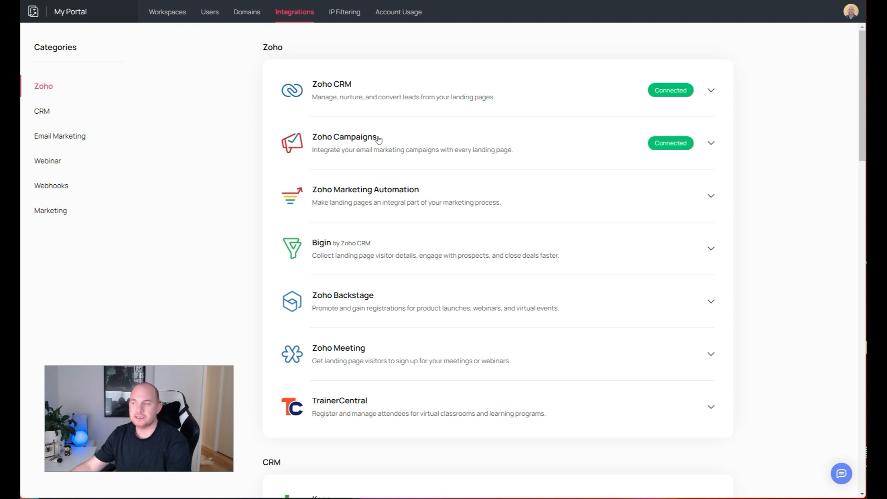
{"action": "mouse_move", "coordinate": [388, 192]}
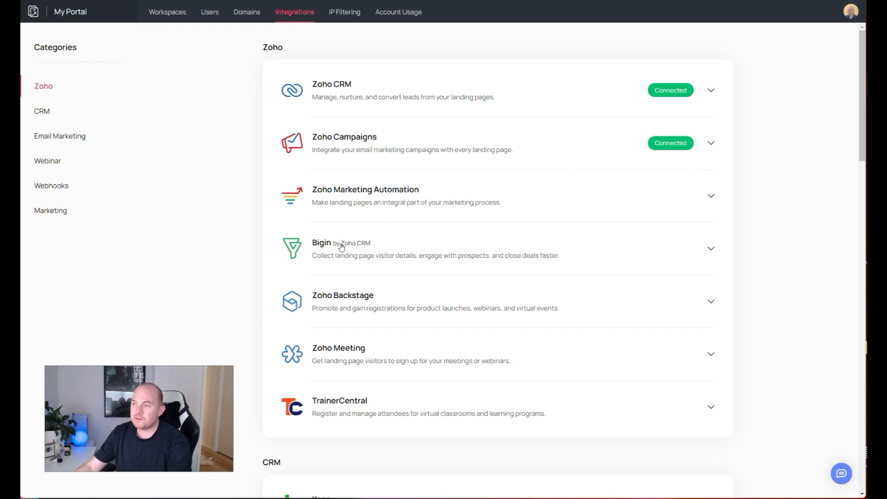
{"action": "mouse_move", "coordinate": [394, 254]}
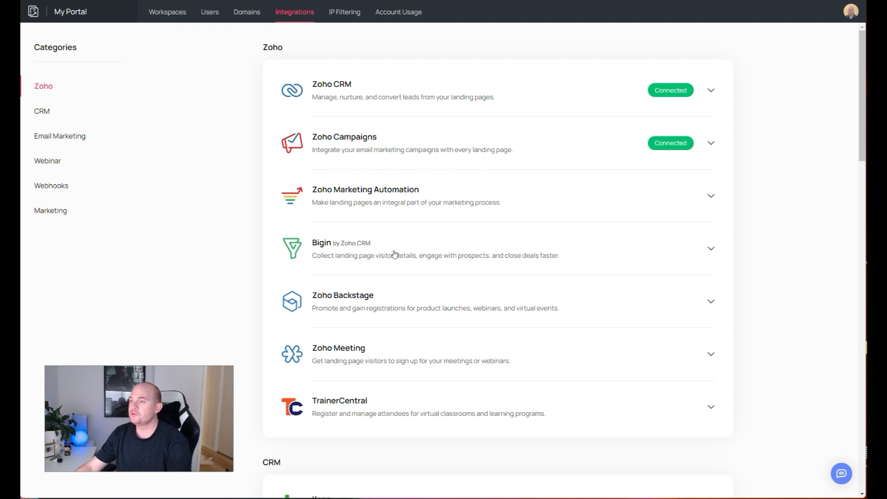
{"action": "mouse_move", "coordinate": [360, 311]}
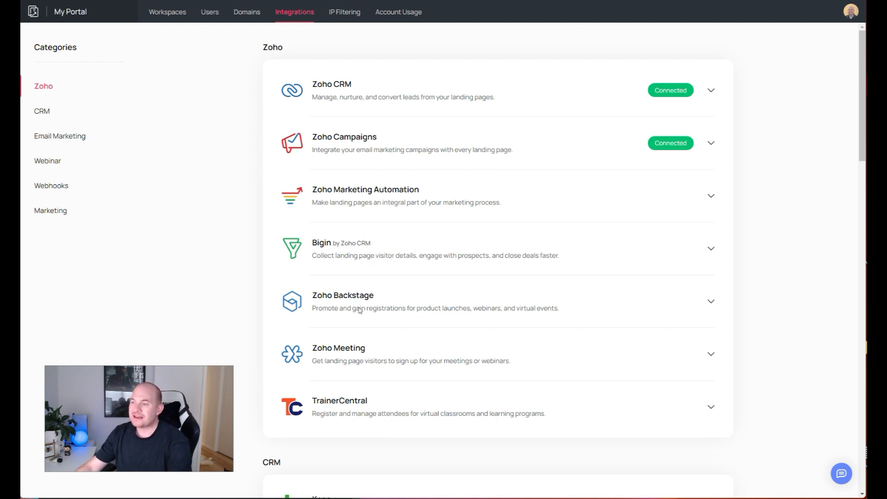
{"action": "scroll", "scroll_direction": "down", "scroll_amount": 3}
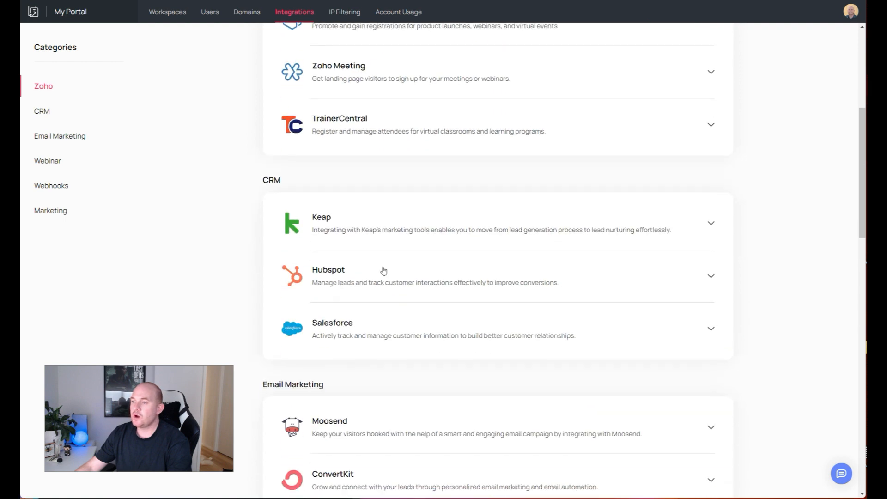
{"action": "mouse_move", "coordinate": [345, 254]}
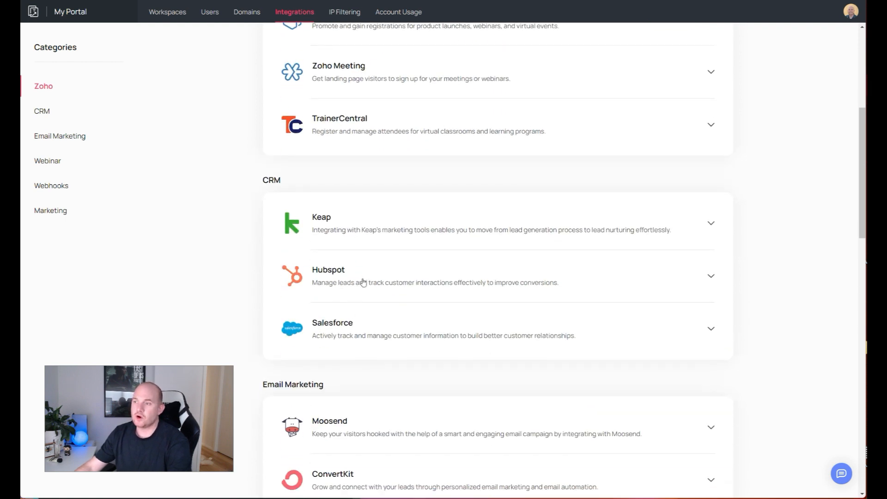
{"action": "scroll", "scroll_direction": "down", "scroll_amount": 3}
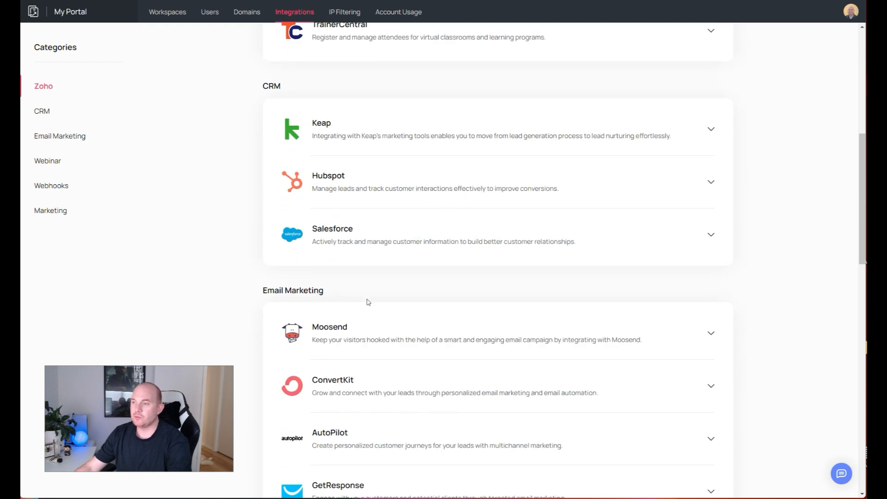
{"action": "left_click", "coordinate": [41, 110]}
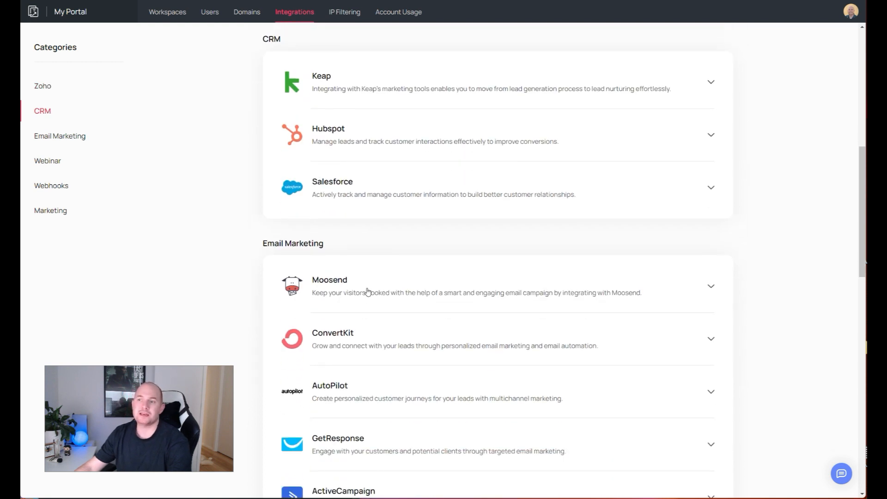
{"action": "left_click", "coordinate": [43, 86]}
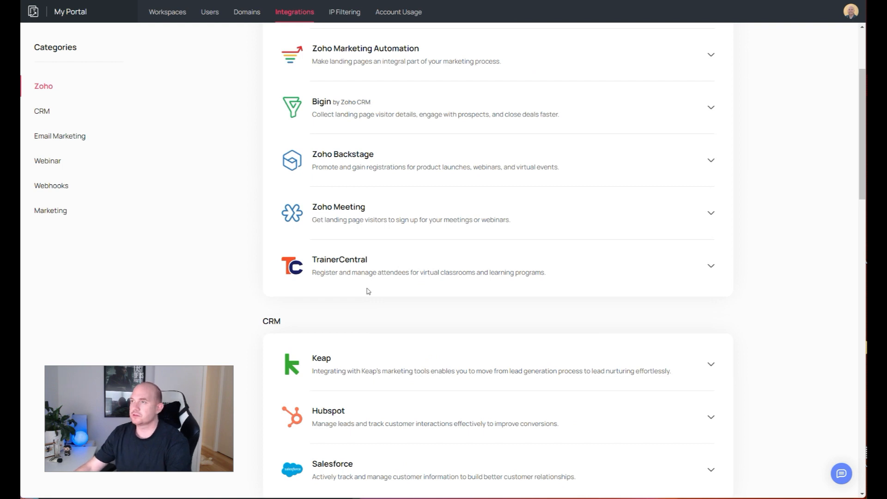
{"action": "scroll", "scroll_direction": "up", "scroll_amount": 3}
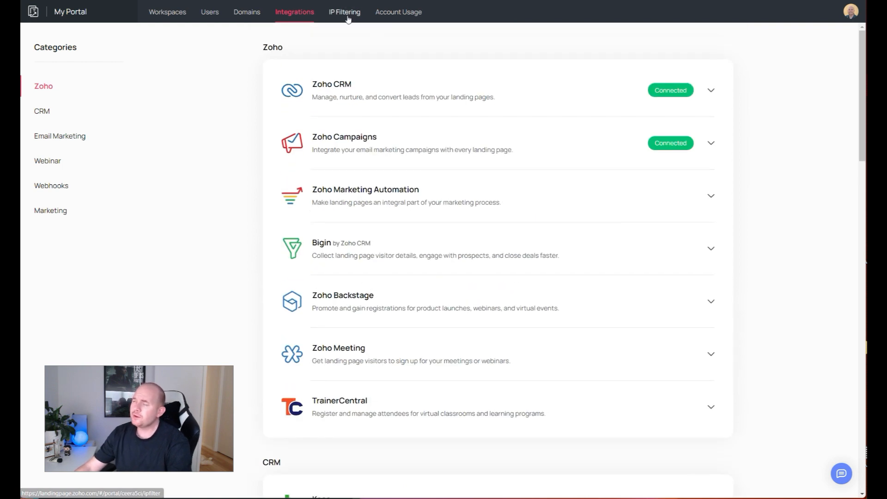
- Check IP filtering rules and account usage, then return to the My Workspace list
{"action": "left_click", "coordinate": [344, 12]}
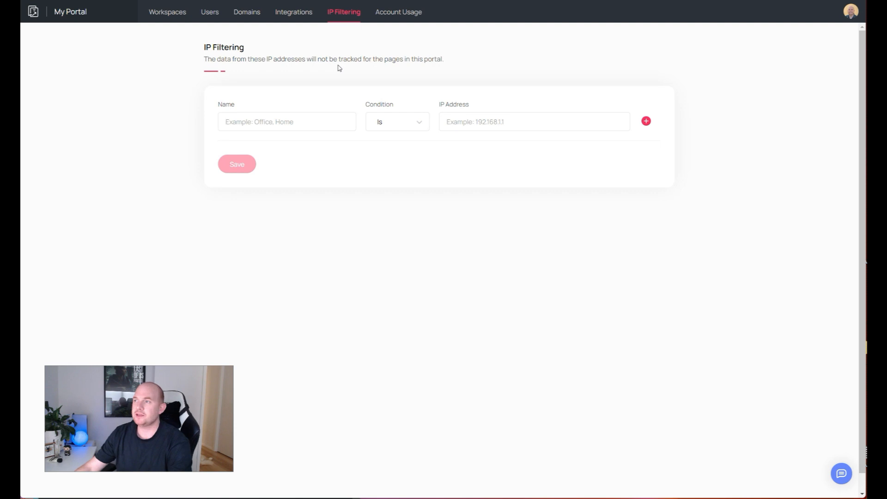
{"action": "left_click", "coordinate": [397, 12]}
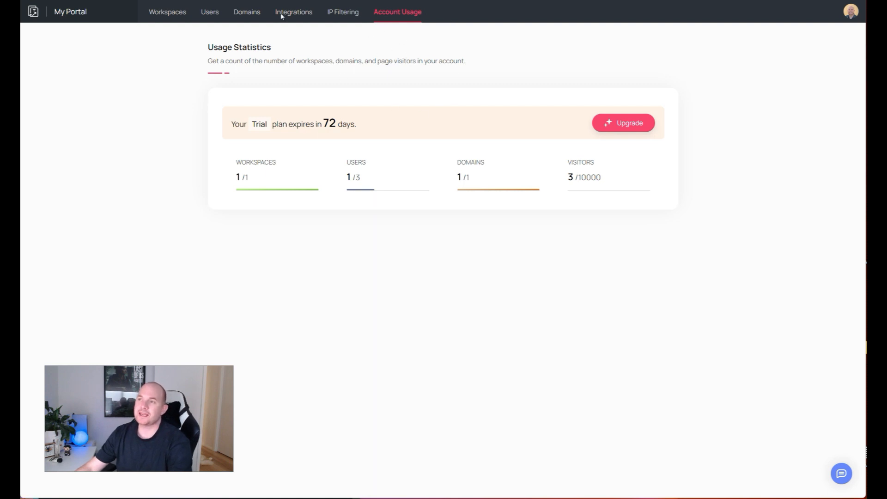
{"action": "left_click", "coordinate": [167, 12]}
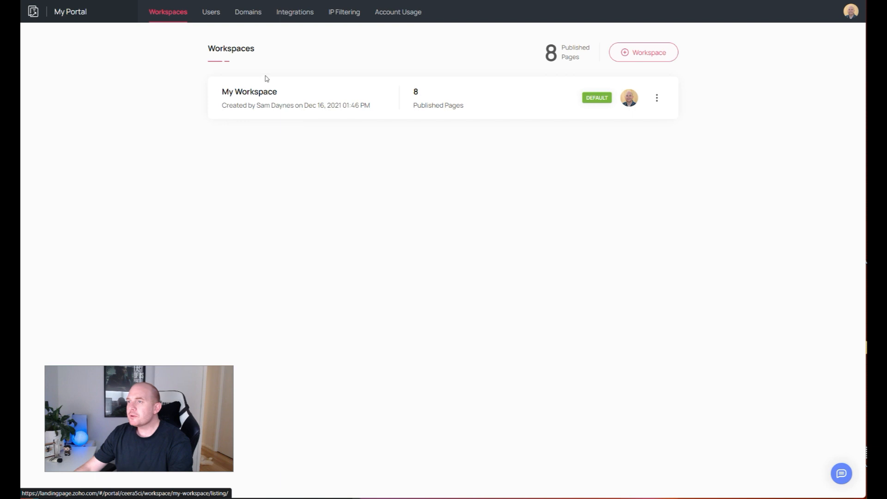
- Open My Workspace and scroll its eight pages' visitors, conversions and conversion rates
{"action": "left_click", "coordinate": [249, 91]}
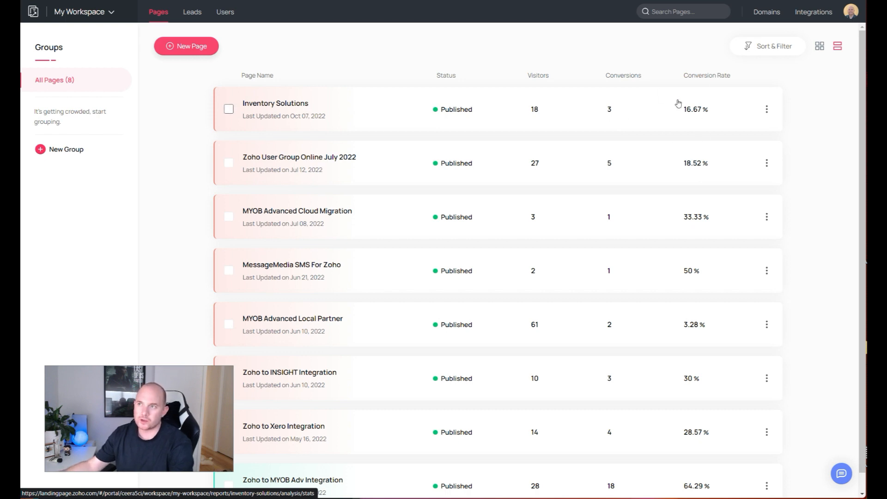
{"action": "mouse_move", "coordinate": [637, 125]}
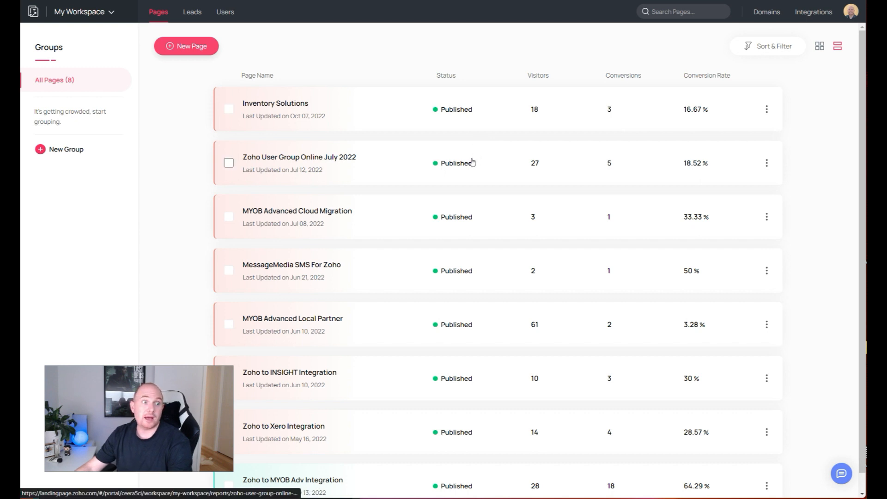
{"action": "scroll", "scroll_direction": "down", "scroll_amount": 3}
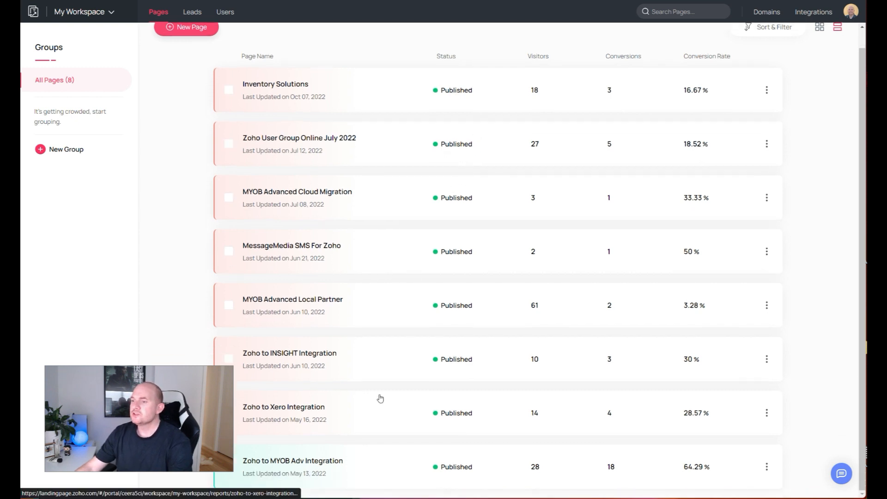
- Open the Zoho to MYOB Adv Integration report: 28 visitors, 18 conversions, 64.29% rate
{"action": "left_click", "coordinate": [292, 460]}
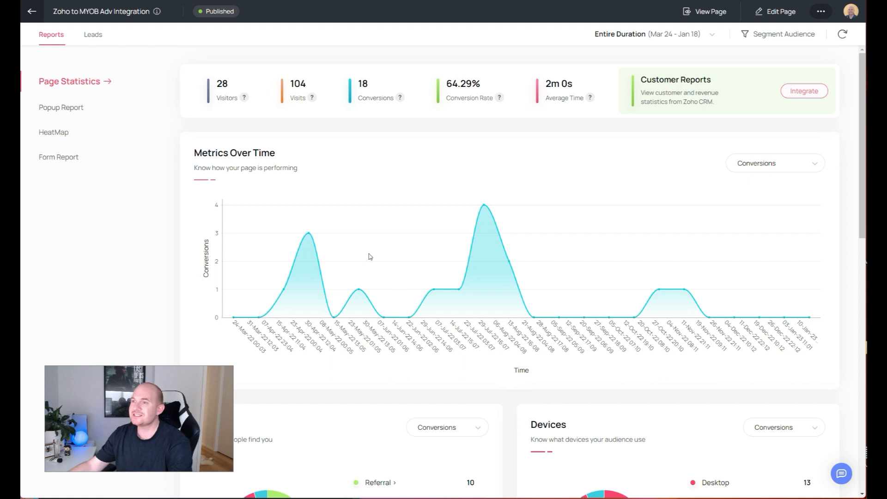
{"action": "mouse_move", "coordinate": [292, 130]}
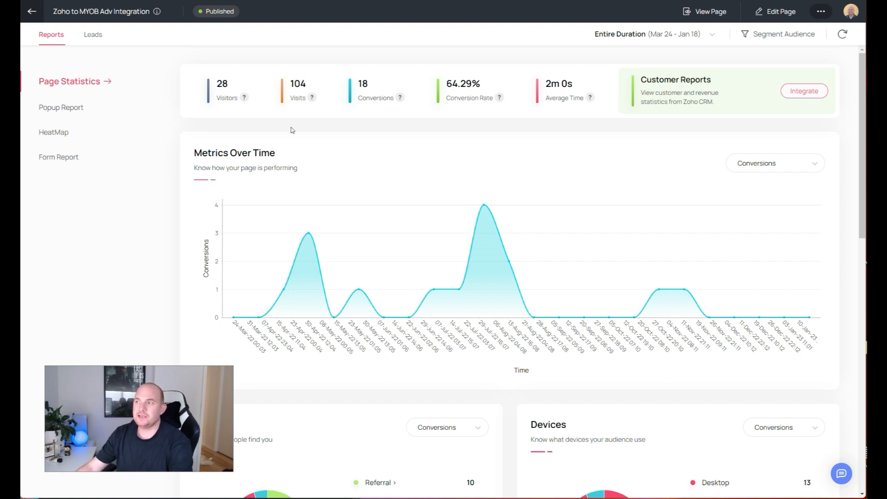
{"action": "mouse_move", "coordinate": [355, 116]}
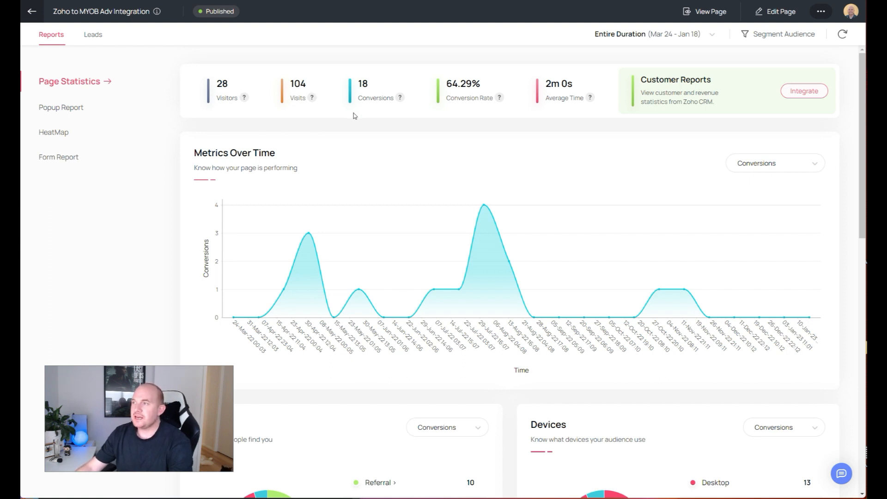
{"action": "mouse_move", "coordinate": [567, 90]}
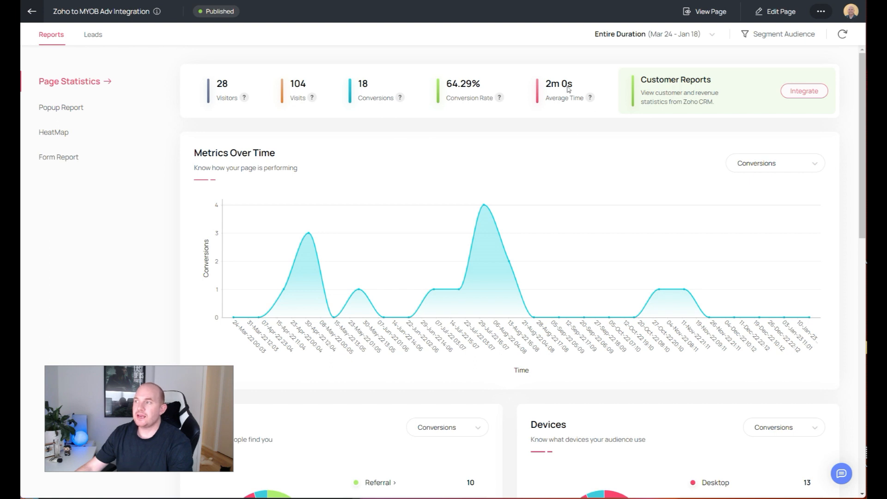
{"action": "mouse_move", "coordinate": [540, 181]}
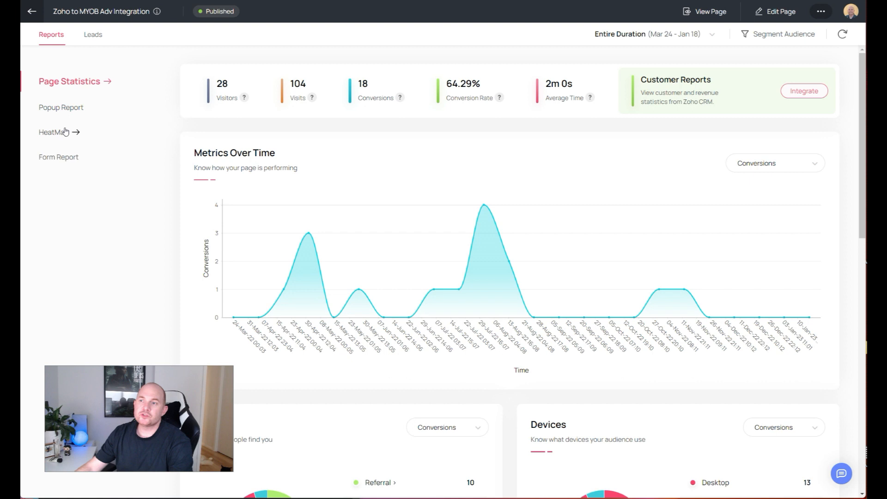
- Scroll through the MYOB integration page's click heatmap, then return to the eight-page list
{"action": "left_click", "coordinate": [52, 132]}
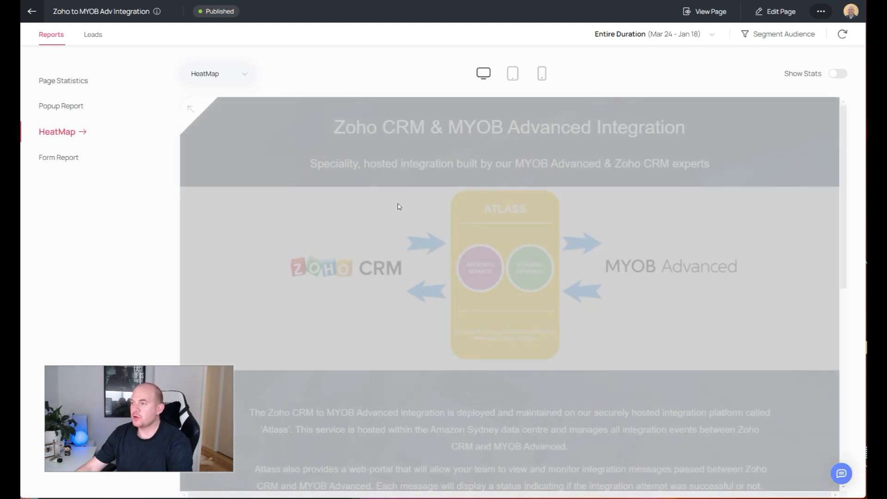
{"action": "mouse_move", "coordinate": [537, 318]}
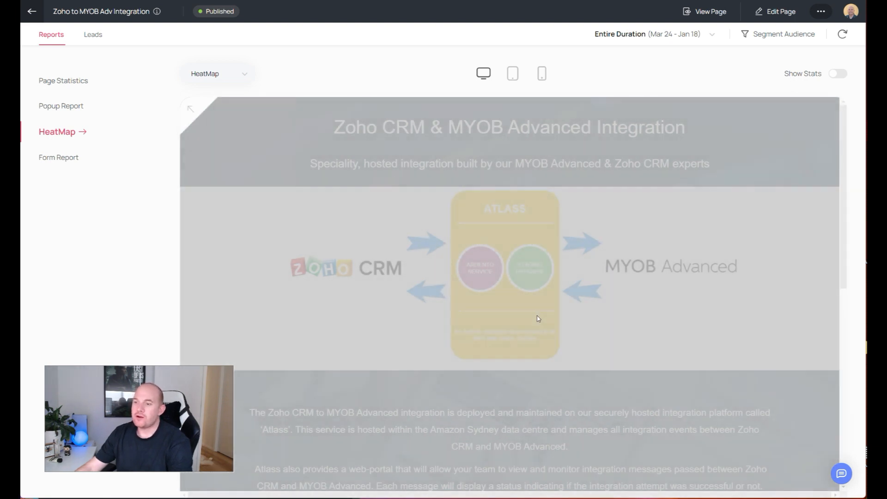
{"action": "scroll", "scroll_direction": "down", "scroll_amount": 3}
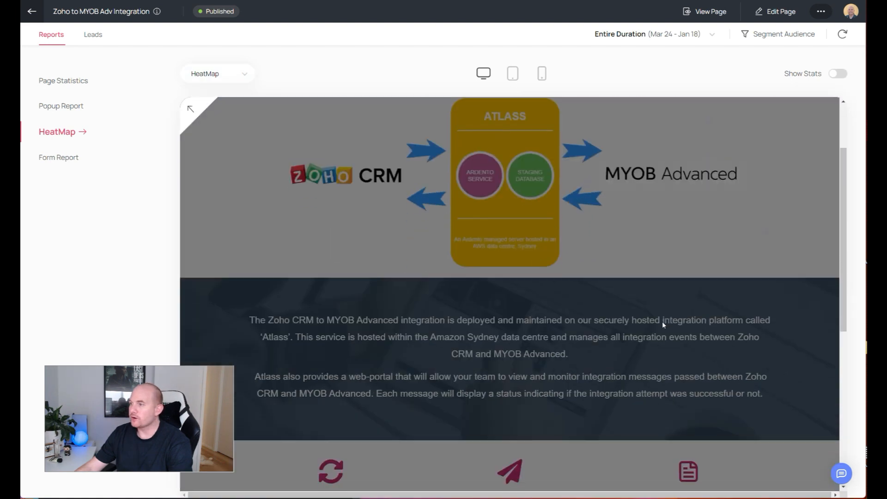
{"action": "scroll", "scroll_direction": "down", "scroll_amount": 3}
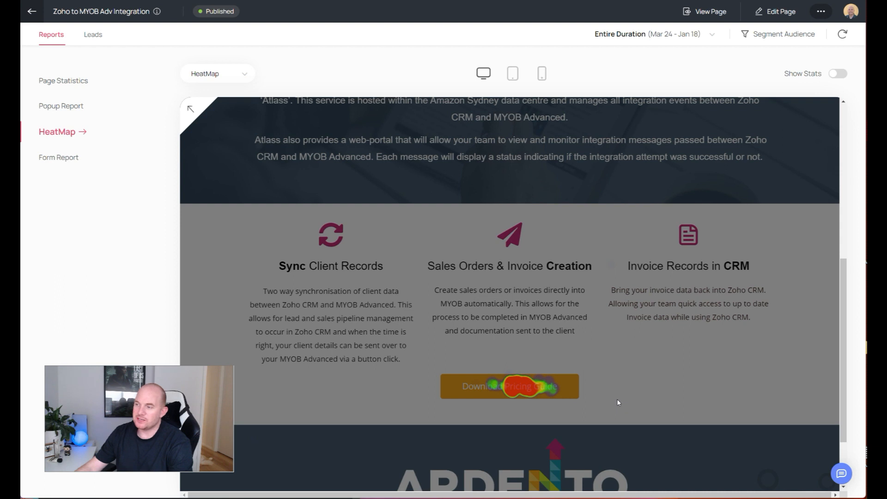
{"action": "mouse_move", "coordinate": [626, 378]}
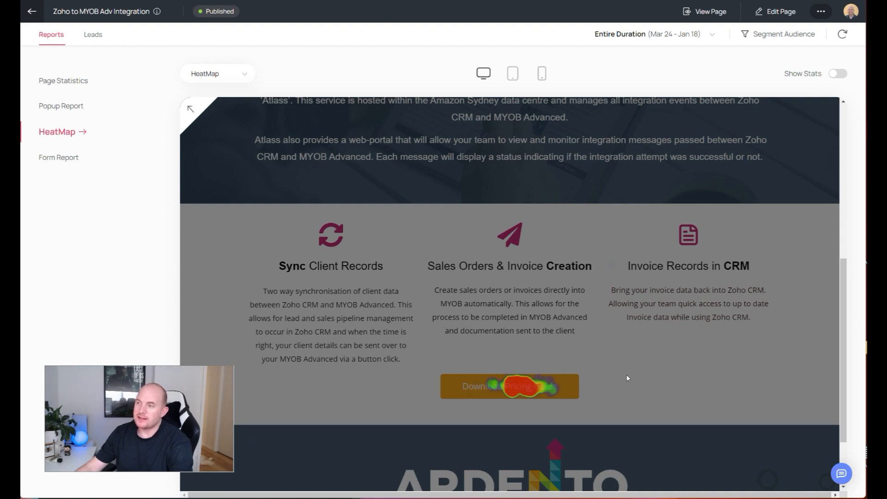
{"action": "scroll", "scroll_direction": "up", "scroll_amount": 3}
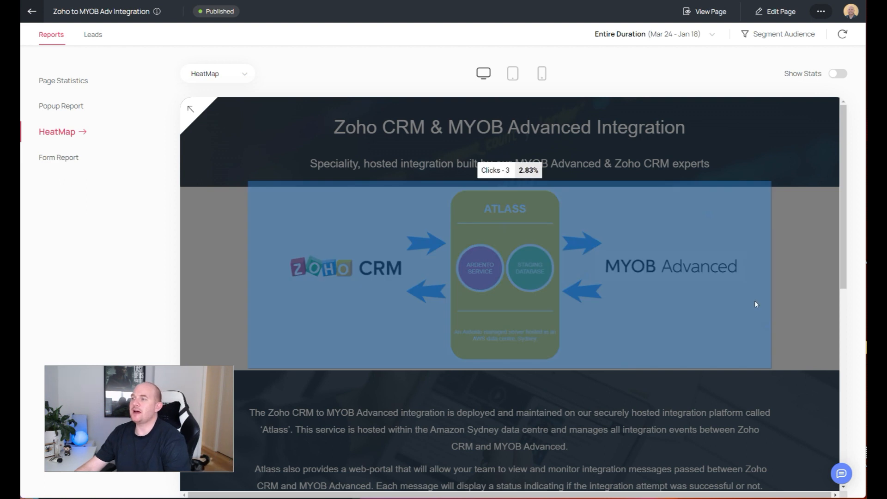
{"action": "mouse_move", "coordinate": [695, 243]}
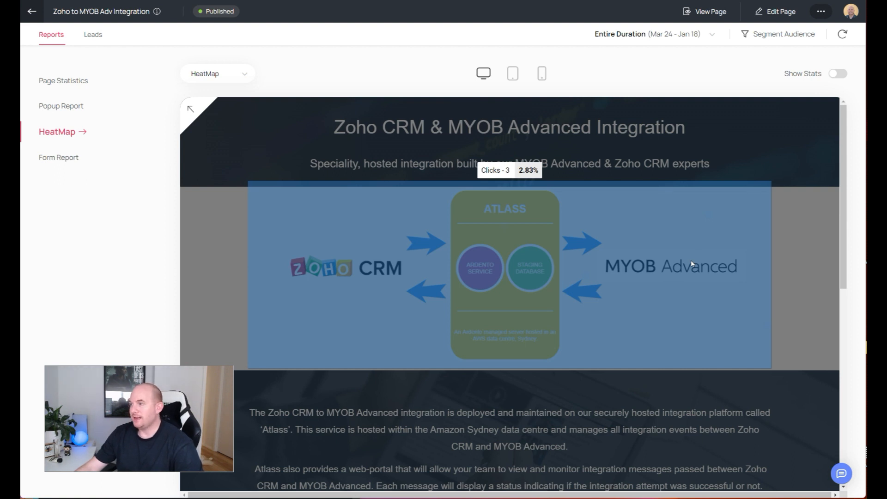
{"action": "mouse_move", "coordinate": [655, 284]}
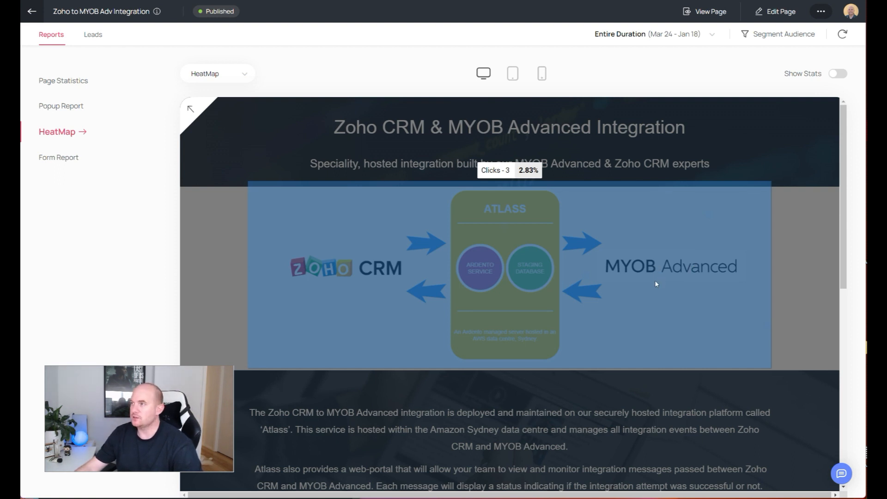
{"action": "mouse_move", "coordinate": [659, 279]}
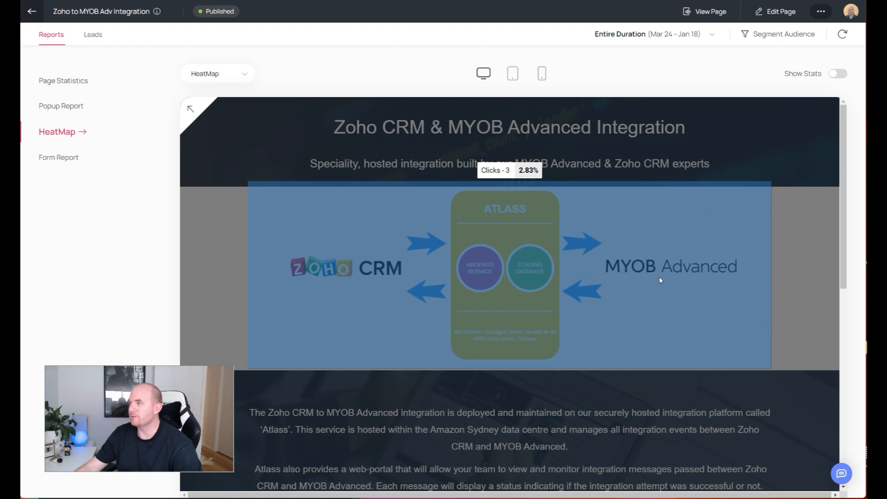
{"action": "scroll", "scroll_direction": "down", "scroll_amount": 3}
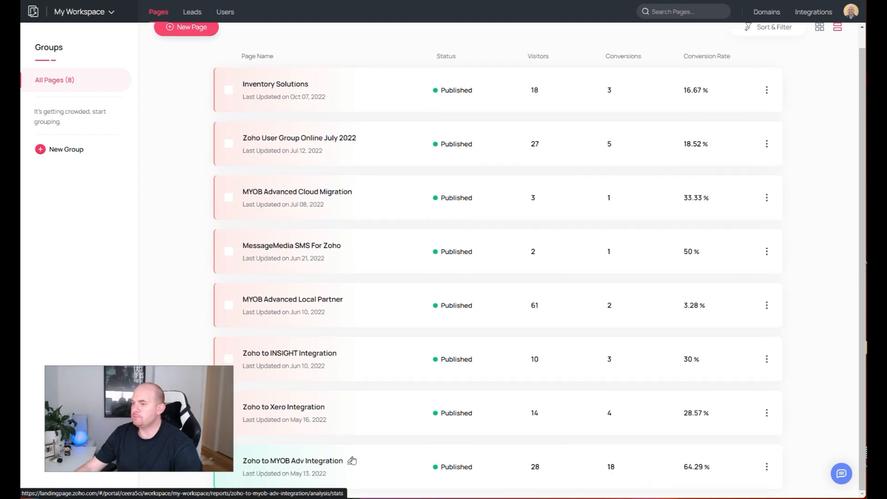
- Edit the Zoho to MYOB Adv Integration page and show the diagram section's background settings
{"action": "left_click", "coordinate": [376, 461]}
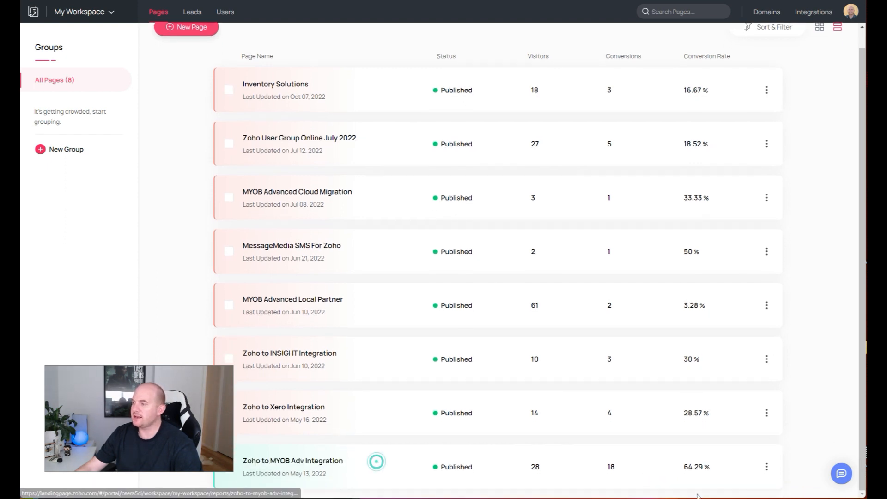
{"action": "left_click", "coordinate": [766, 251]}
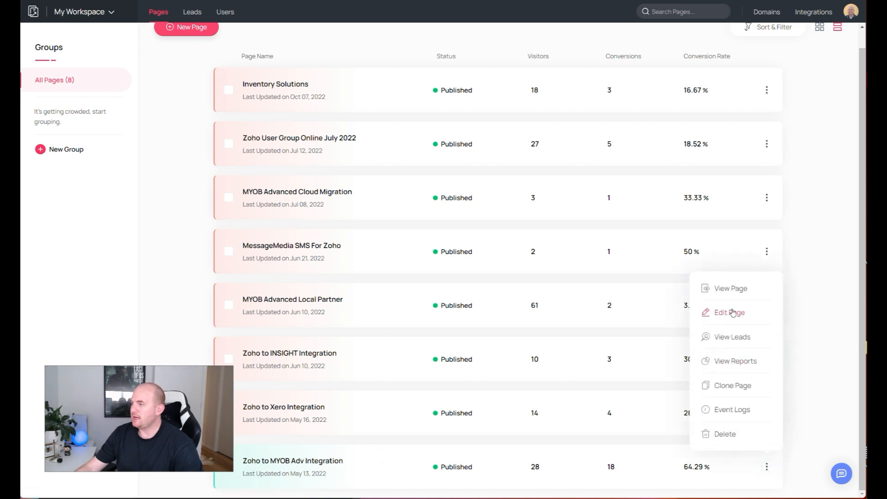
{"action": "left_click", "coordinate": [730, 312]}
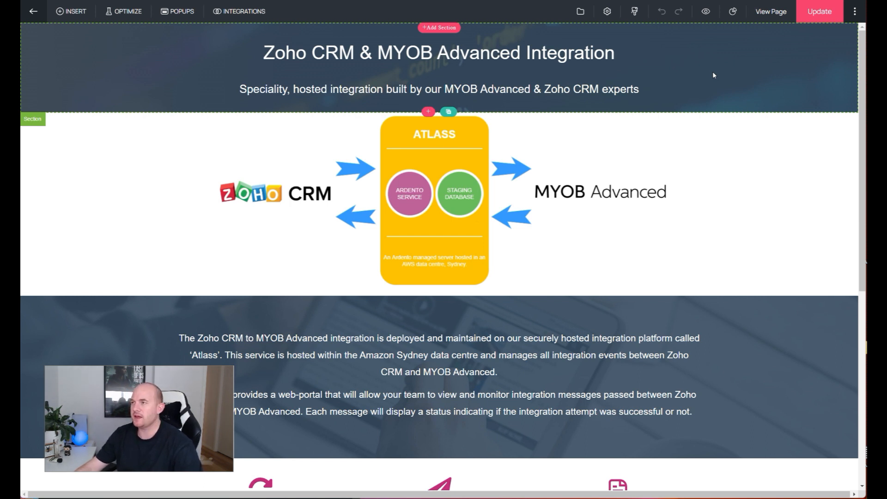
{"action": "left_click", "coordinate": [437, 52]}
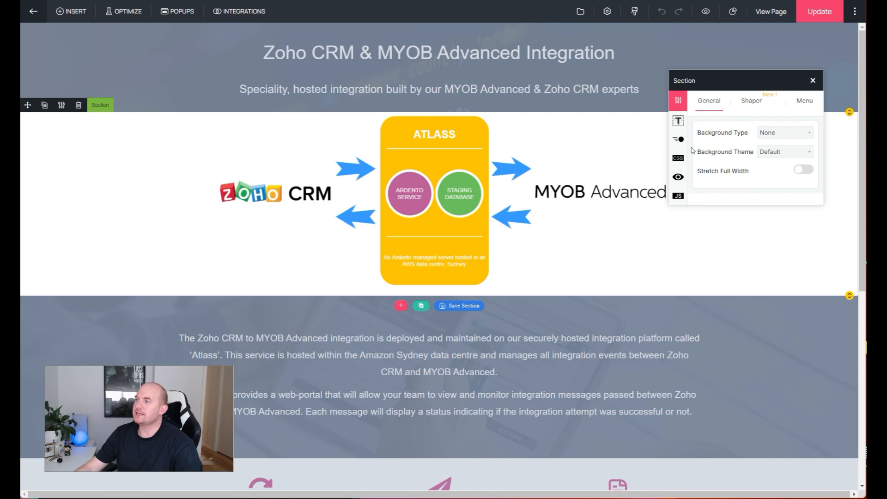
{"action": "mouse_move", "coordinate": [682, 169]}
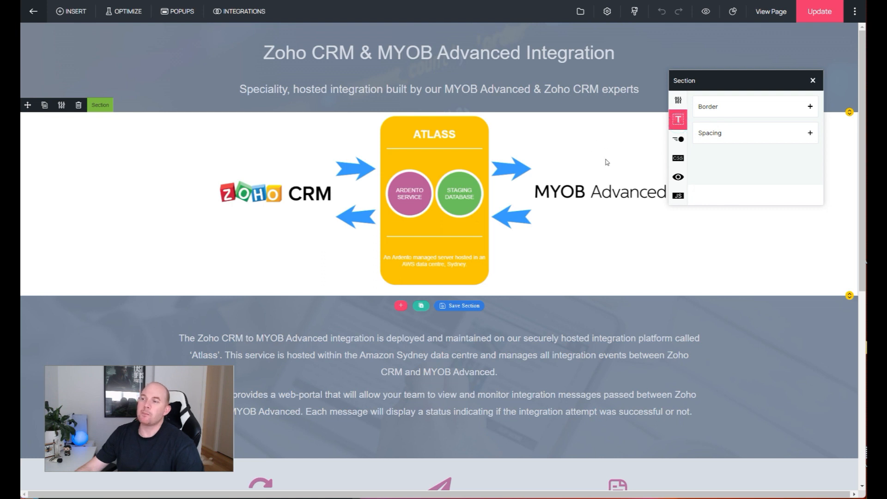
{"action": "mouse_move", "coordinate": [143, 100]}
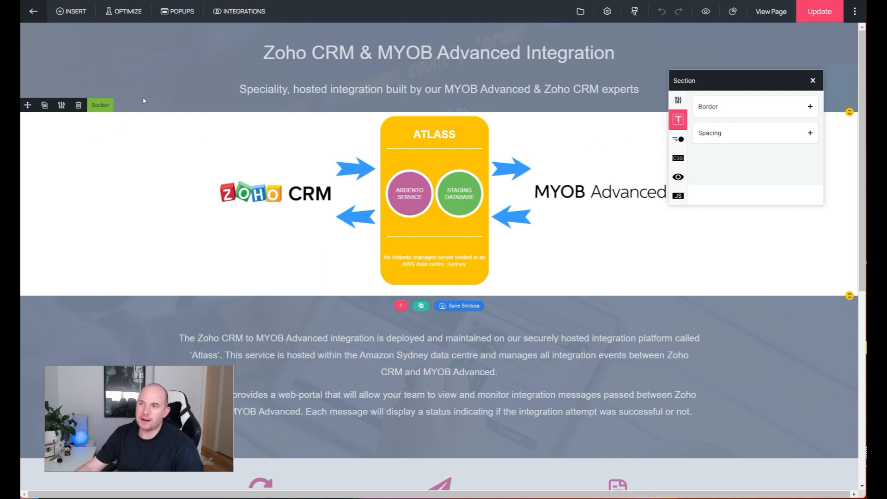
{"action": "left_click", "coordinate": [677, 101]}
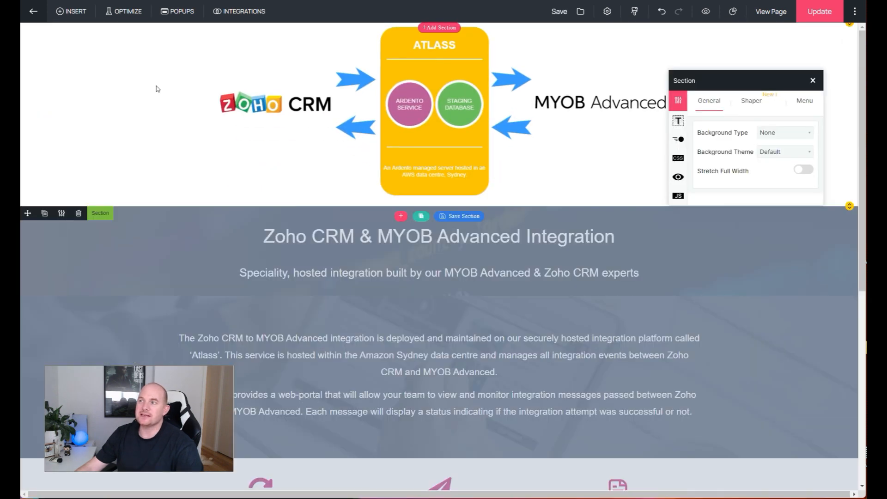
{"action": "mouse_move", "coordinate": [207, 94]}
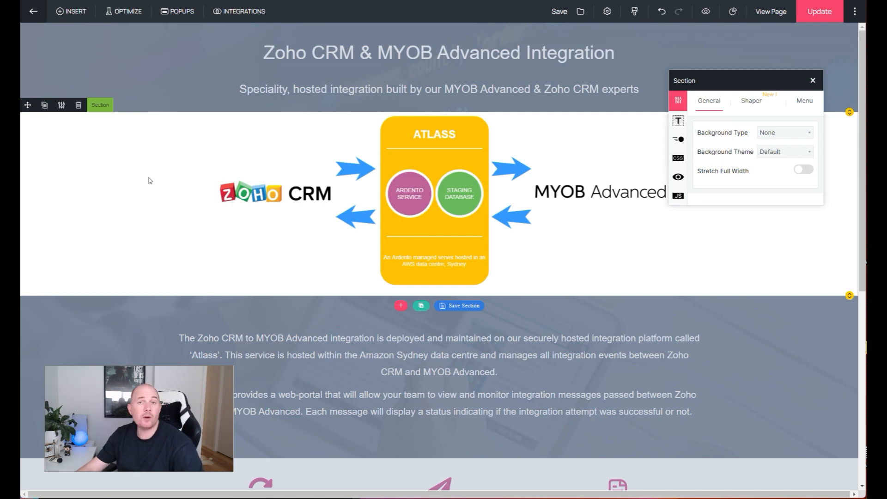
{"action": "mouse_move", "coordinate": [166, 131]}
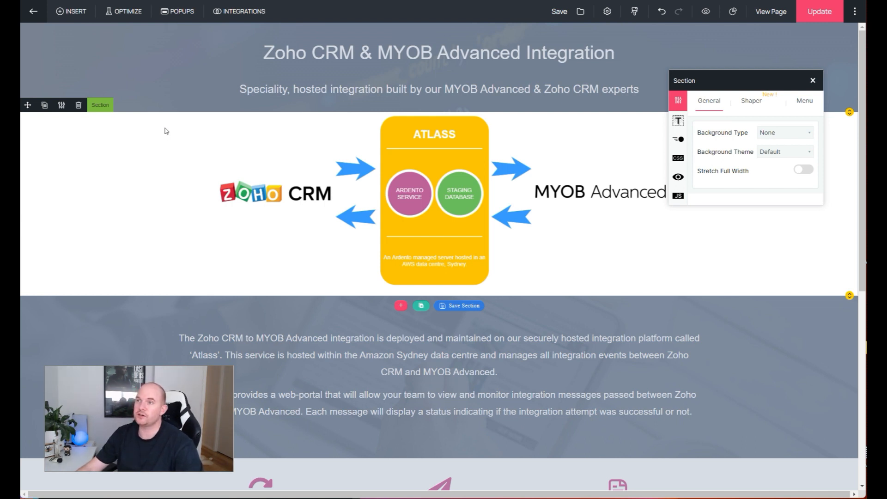
{"action": "mouse_move", "coordinate": [205, 101]}
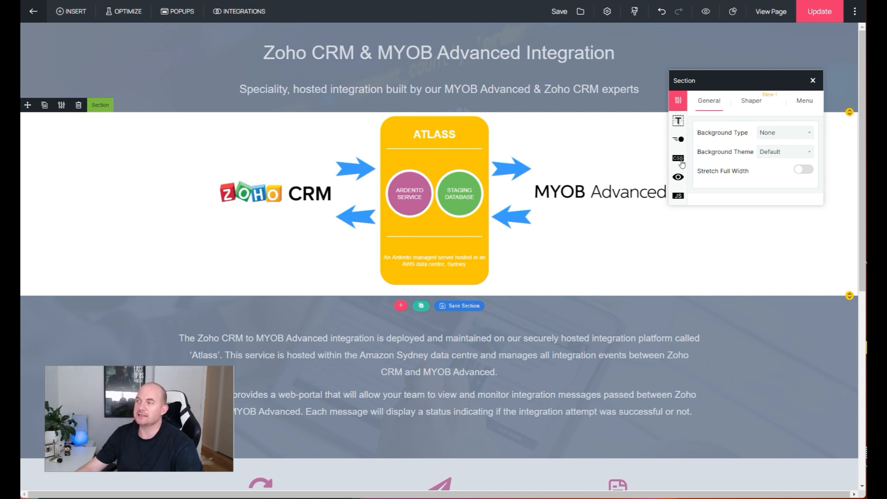
{"action": "mouse_move", "coordinate": [633, 251]}
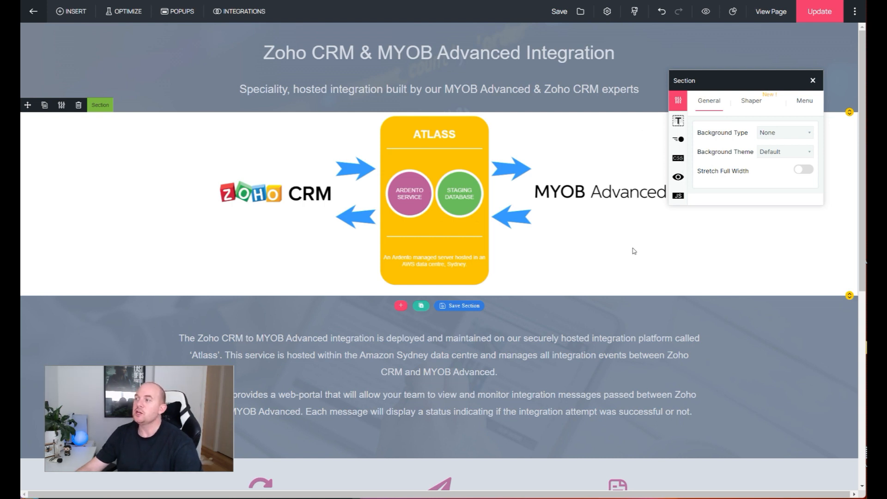
{"action": "left_click", "coordinate": [812, 80]}
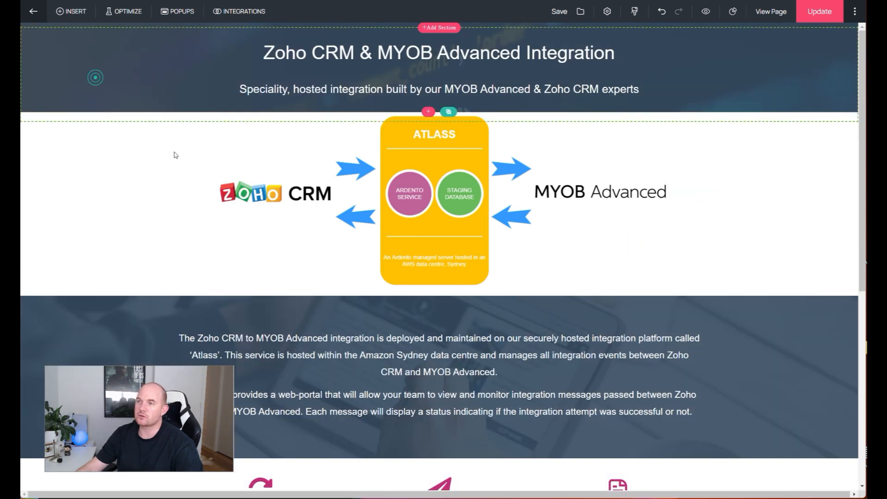
- Select the Download Pricing Guide button and list its linked popups, showing Zoho to MYOB Popup
{"action": "scroll", "scroll_direction": "down", "scroll_amount": 3}
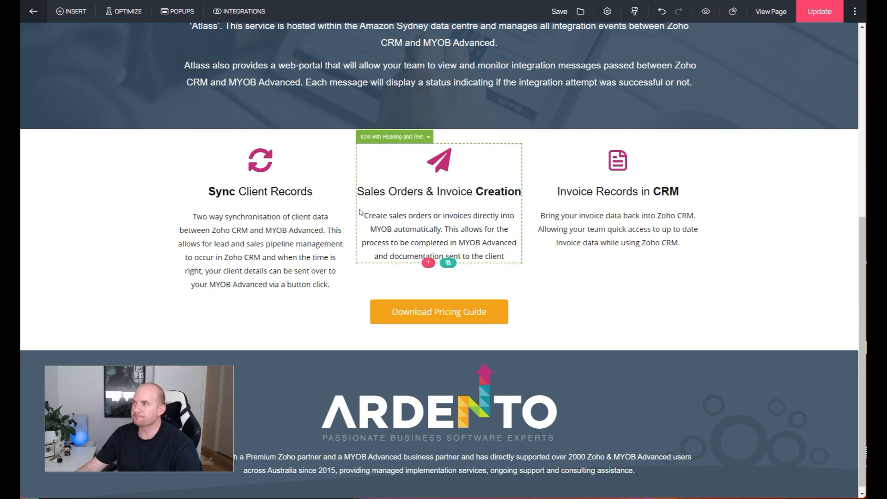
{"action": "left_click", "coordinate": [438, 311]}
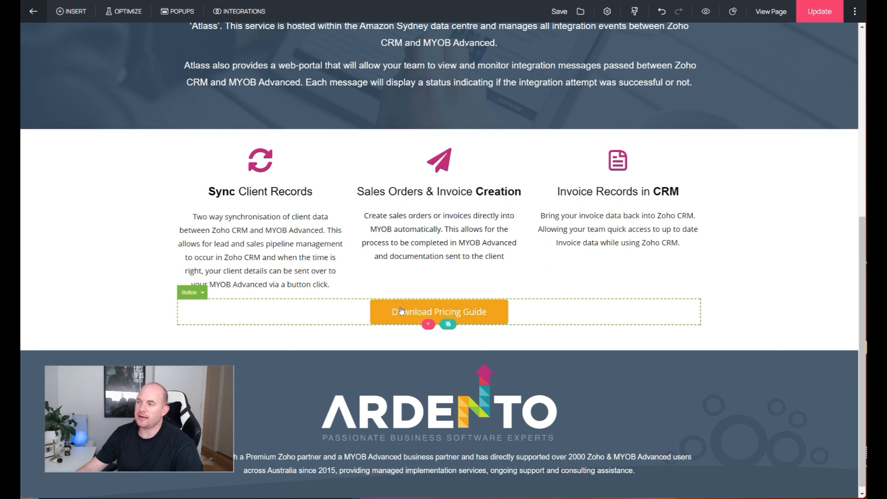
{"action": "left_click", "coordinate": [438, 311]}
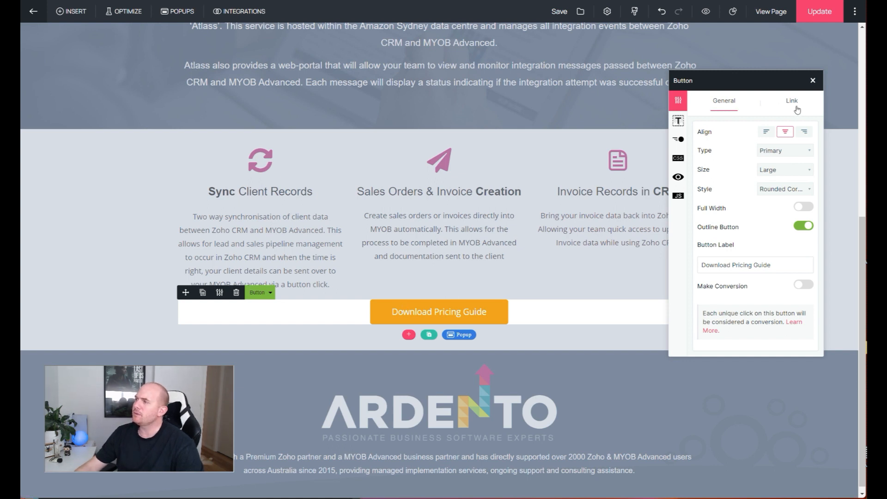
{"action": "left_click", "coordinate": [791, 100]}
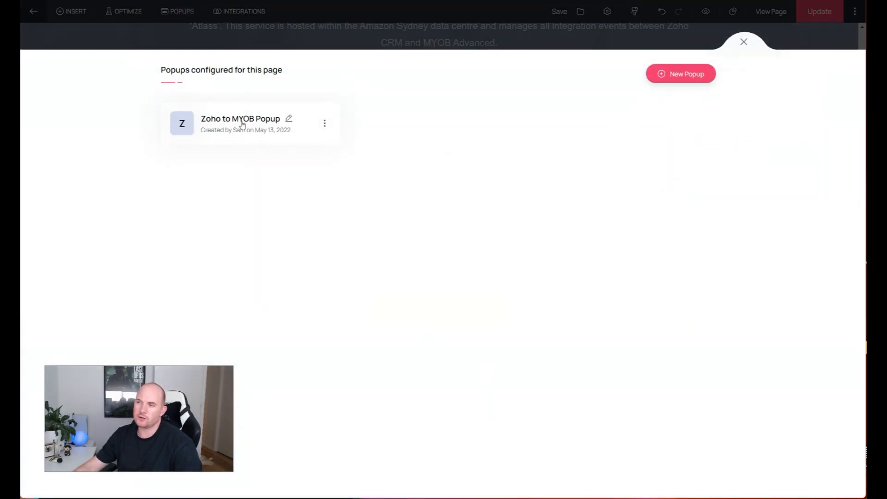
- Preview the Zoho to MYOB Popup's lead-capture form and dismiss the popup builder notice
{"action": "left_click", "coordinate": [240, 123]}
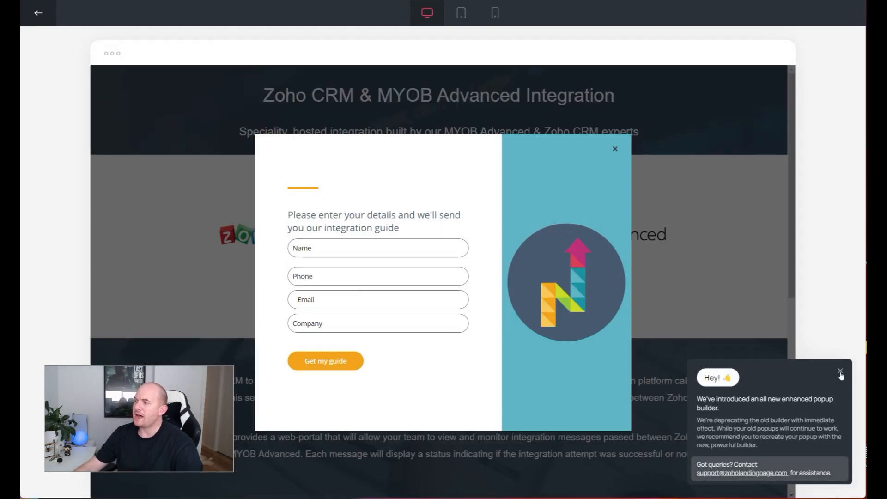
{"action": "left_click", "coordinate": [839, 371]}
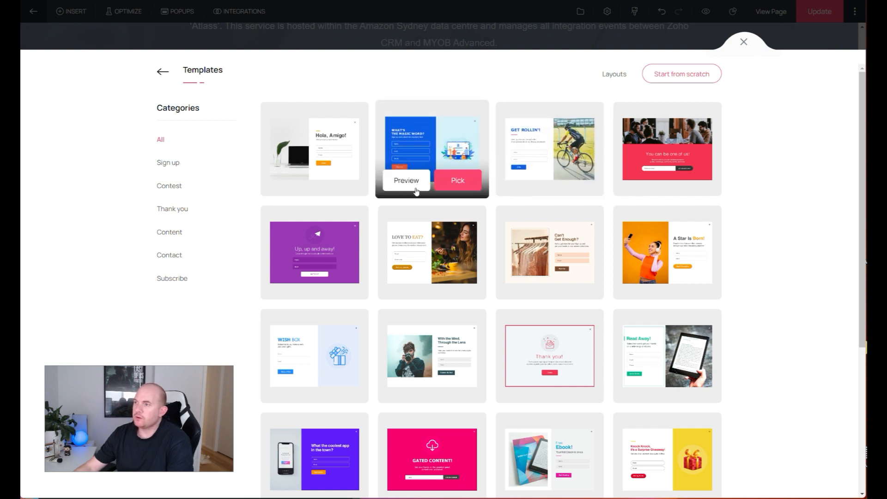
- Create a popup named 'New Popup' and add a name, company, phone and email form
{"action": "left_click", "coordinate": [457, 180]}
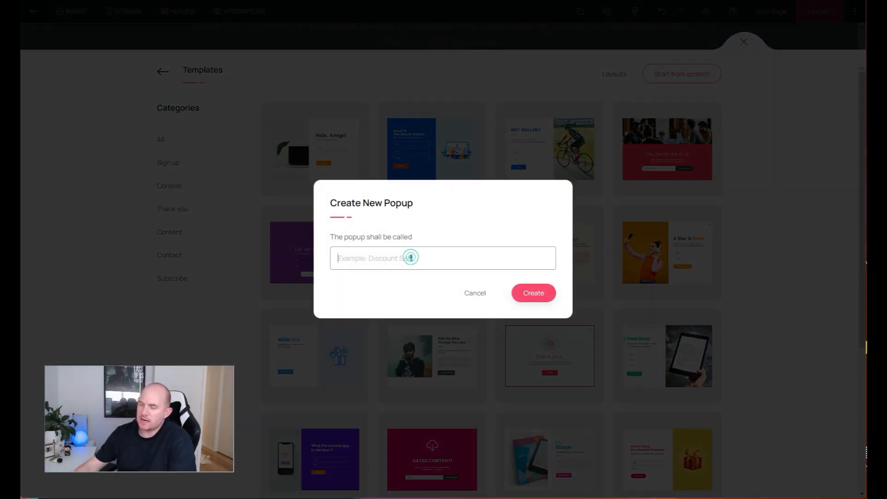
{"action": "type", "text": "New Popo"}
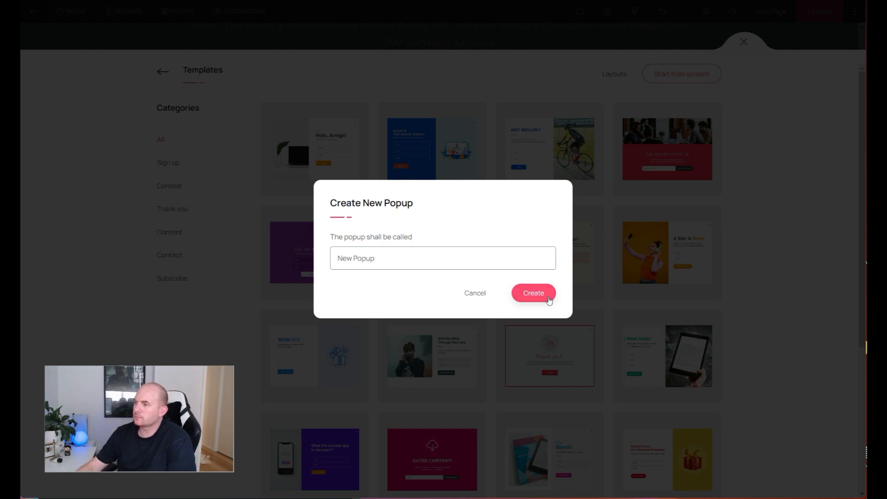
{"action": "left_click", "coordinate": [532, 293]}
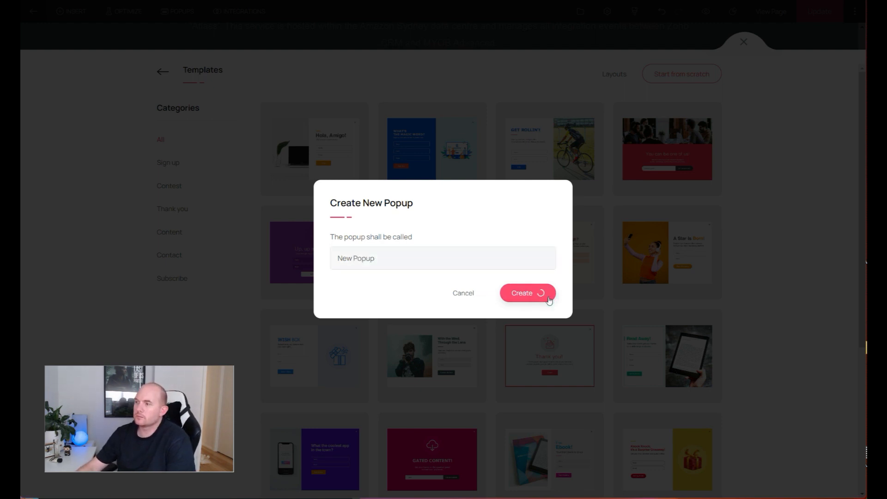
{"action": "left_click", "coordinate": [521, 292]}
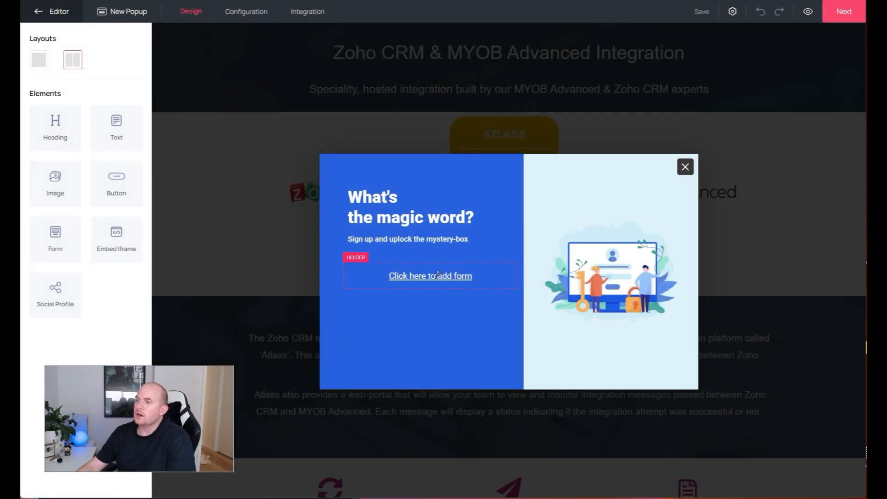
{"action": "left_click", "coordinate": [430, 275]}
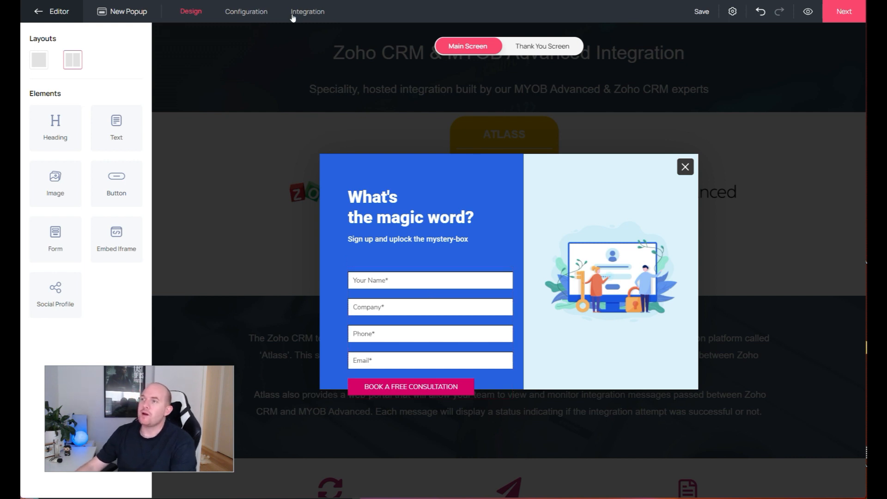
- Add Zoho CRM integration to the popup, confirming the account and Ardento portal, skipping campaigns
{"action": "left_click", "coordinate": [307, 11]}
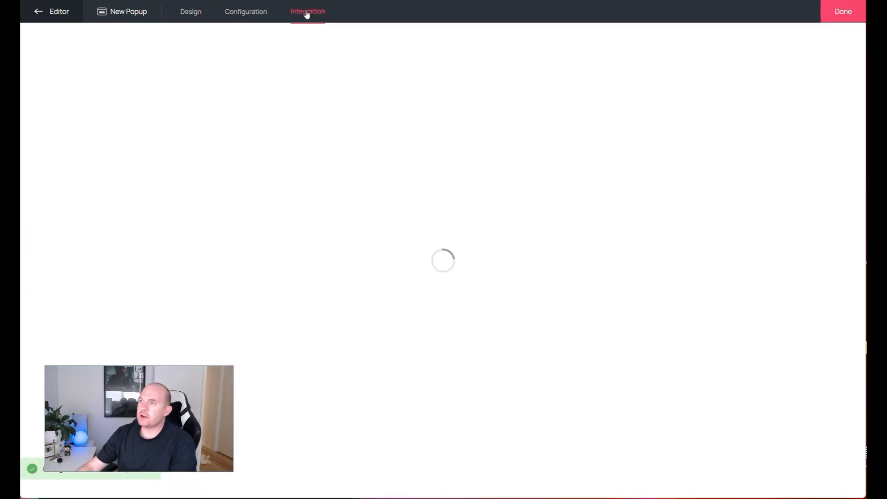
{"action": "left_click", "coordinate": [307, 11]}
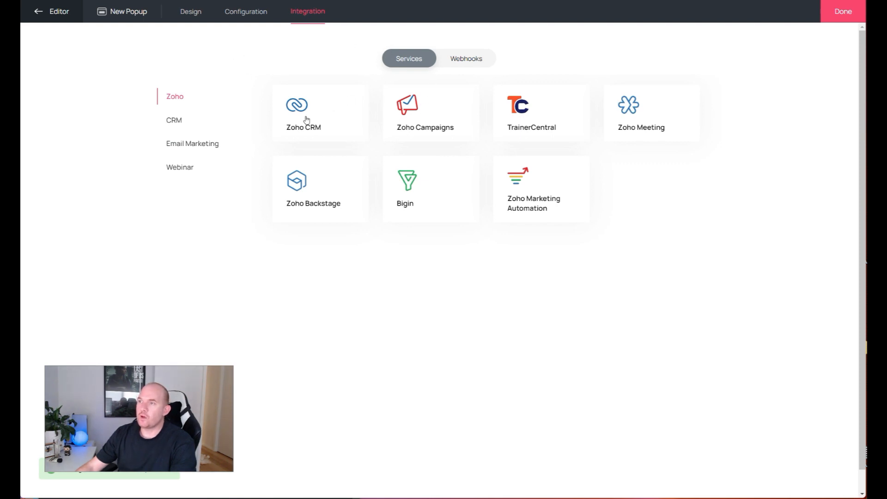
{"action": "left_click", "coordinate": [303, 113]}
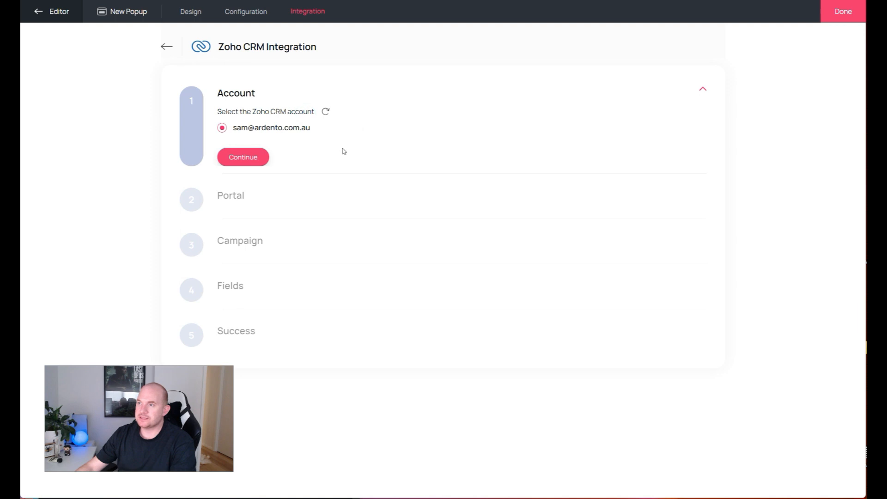
{"action": "left_click", "coordinate": [243, 157]}
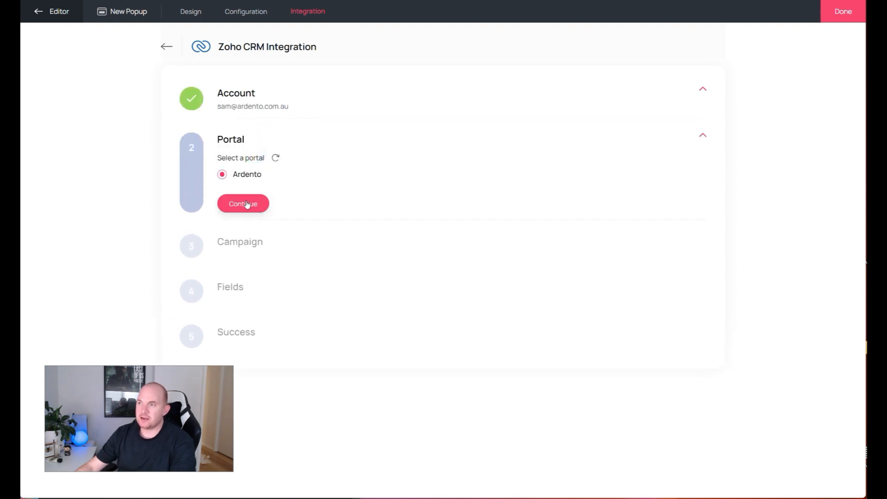
{"action": "left_click", "coordinate": [242, 203]}
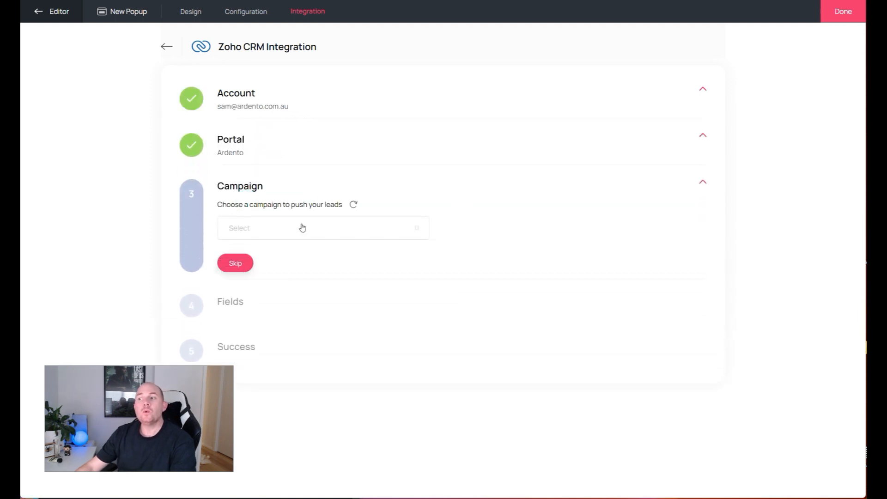
{"action": "left_click", "coordinate": [323, 227]}
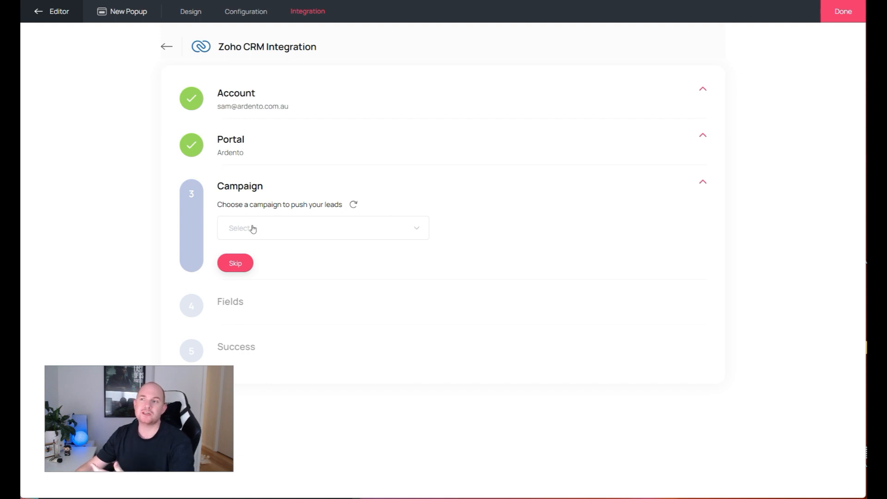
{"action": "left_click", "coordinate": [234, 262]}
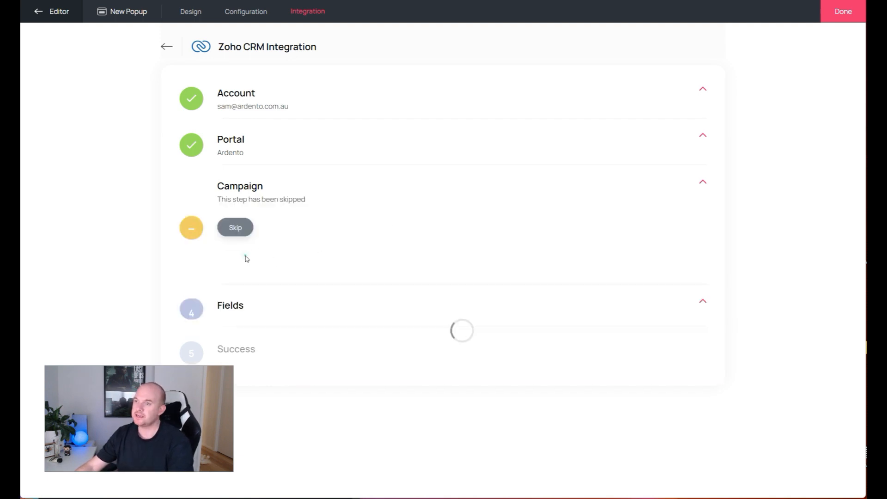
- Choose the Leads module and map Your Name to Last Name and Company to Company
{"action": "left_click", "coordinate": [234, 226]}
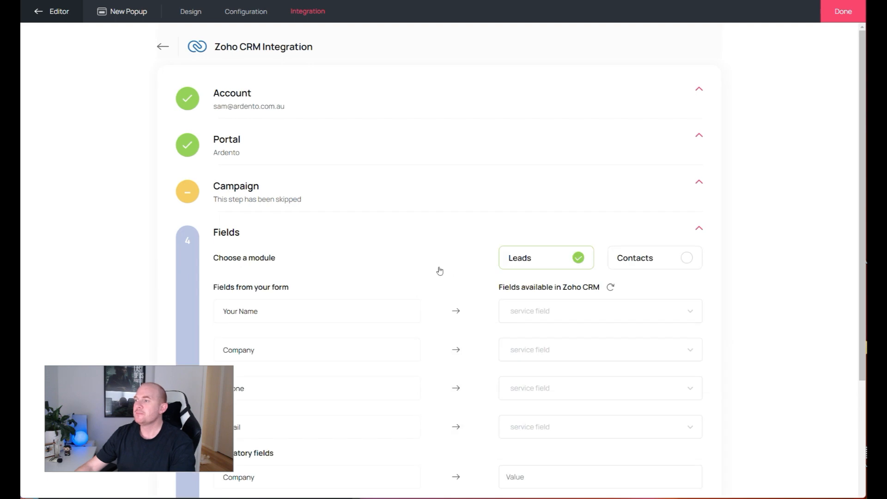
{"action": "scroll", "scroll_direction": "down", "scroll_amount": 3}
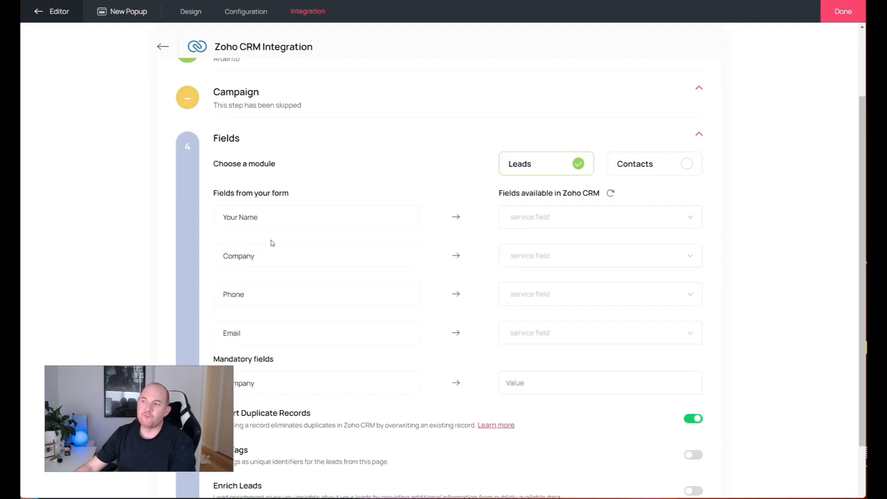
{"action": "left_click", "coordinate": [598, 217]}
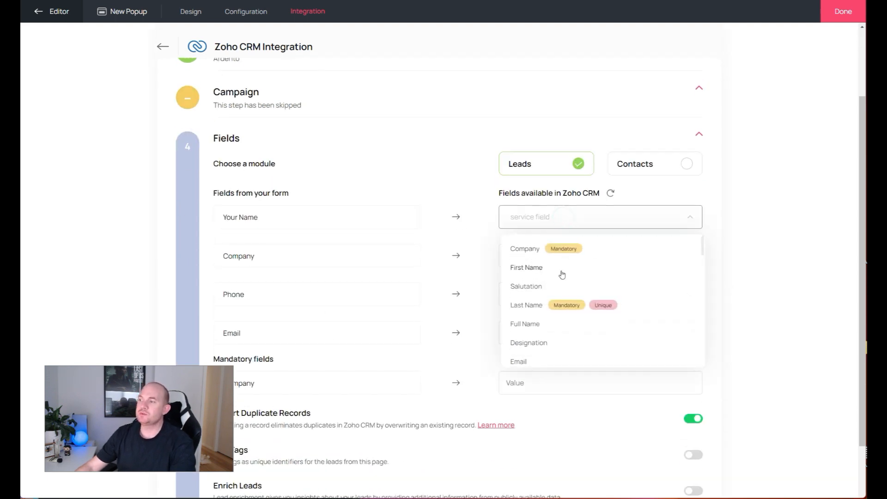
{"action": "left_click", "coordinate": [526, 304]}
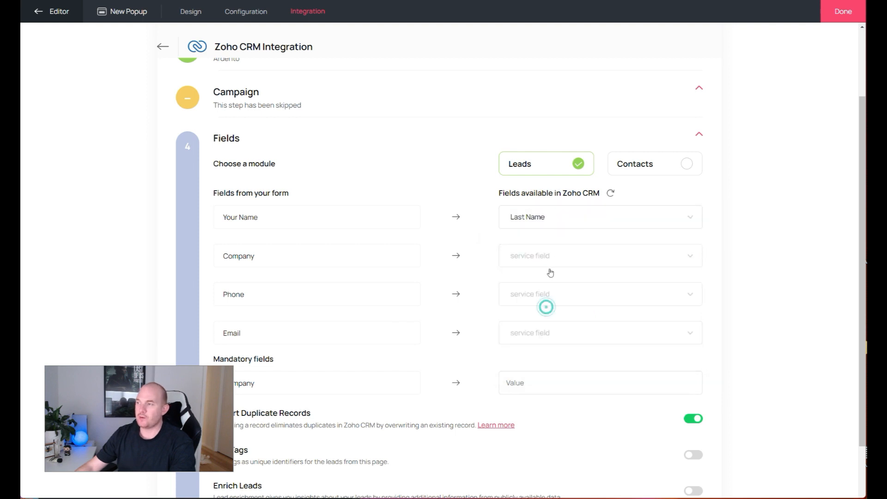
{"action": "left_click", "coordinate": [599, 255]}
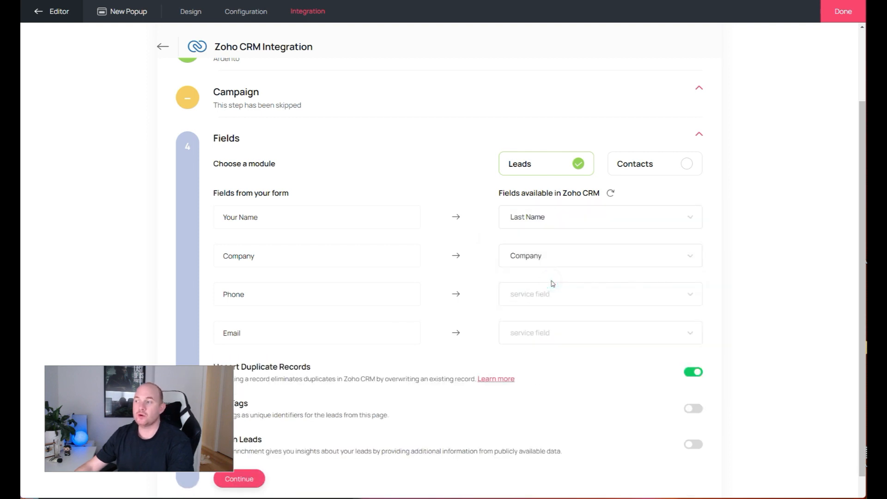
{"action": "scroll", "scroll_direction": "down", "scroll_amount": 3}
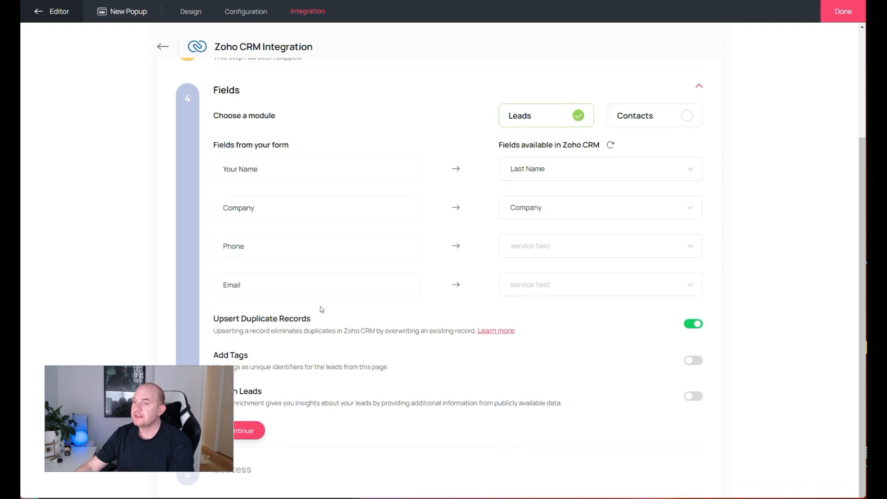
{"action": "mouse_move", "coordinate": [427, 359]}
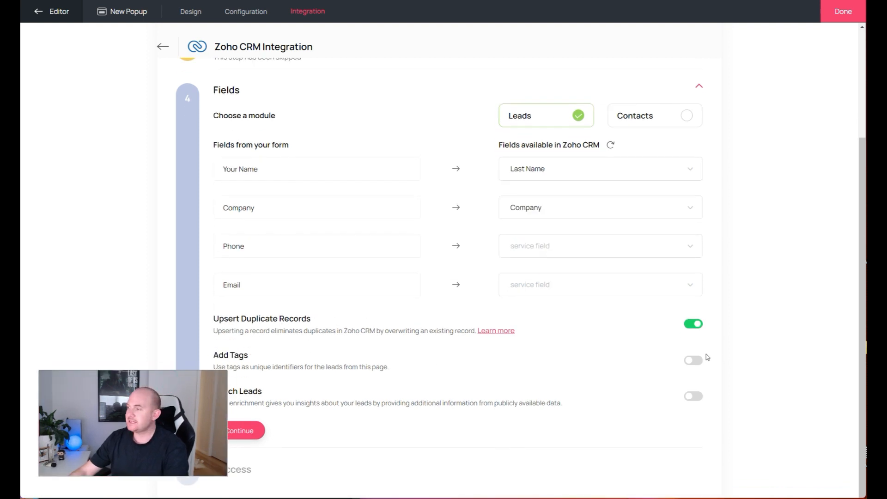
{"action": "left_click", "coordinate": [692, 360]}
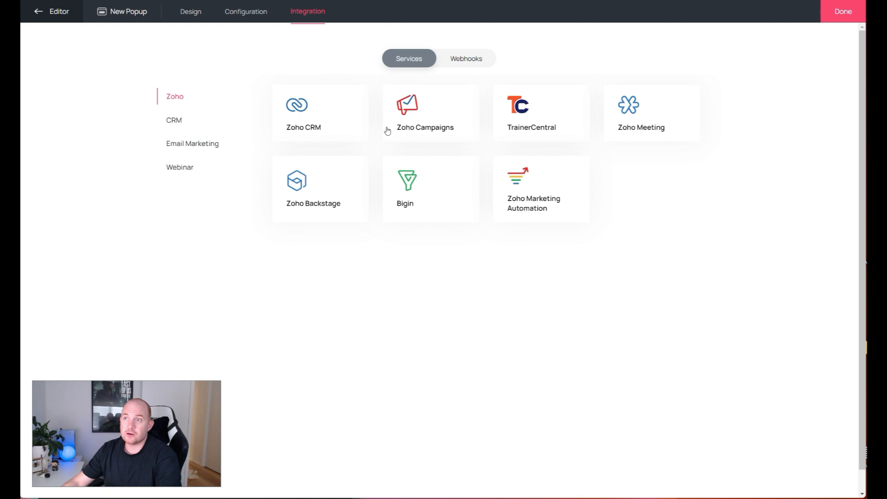
{"action": "mouse_move", "coordinate": [380, 112]}
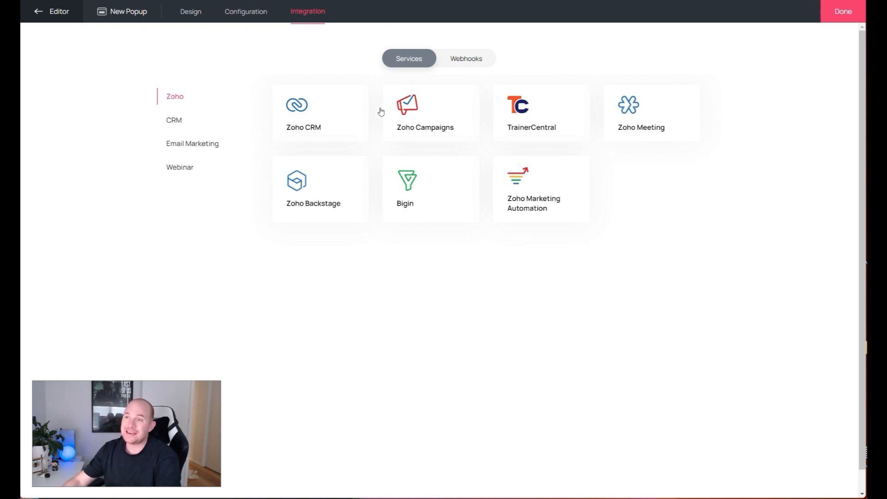
- Click Done to close the popup builder and return to the MYOB integration page editor
{"action": "left_click", "coordinate": [841, 11]}
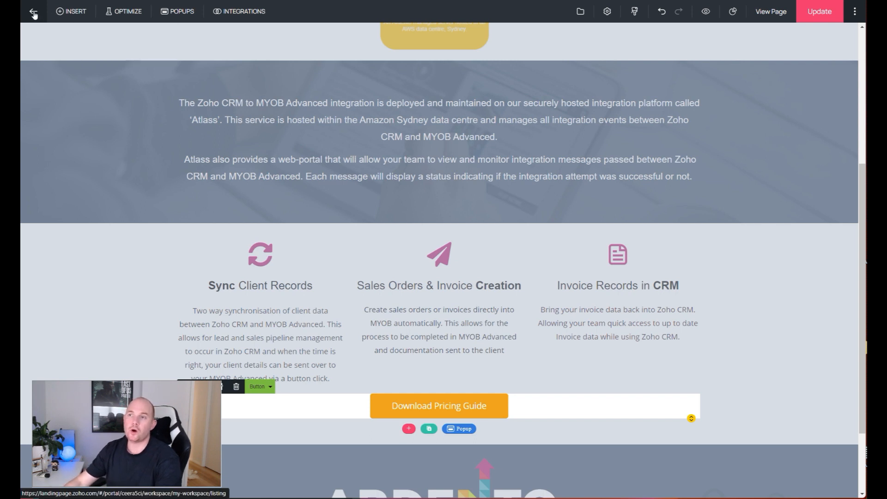
- Leave the editor and open the Zoho to MYOB Adv Integration page from the Leads dashboard
{"action": "left_click", "coordinate": [33, 11]}
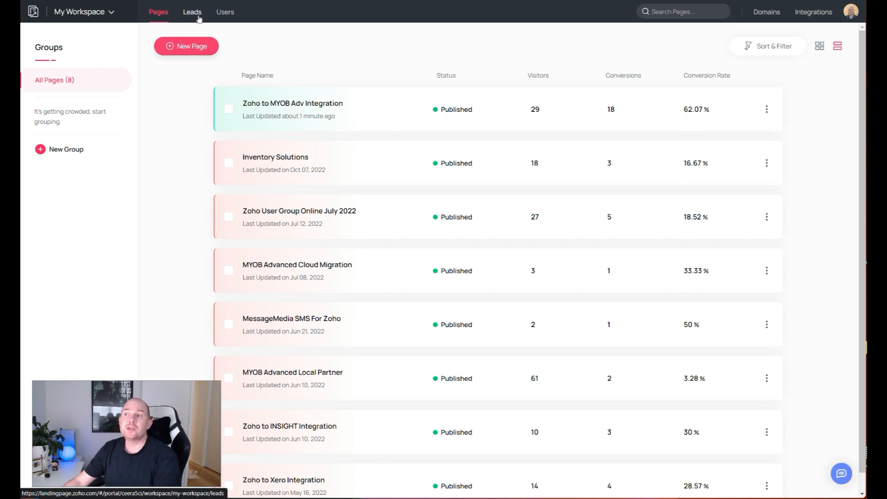
{"action": "left_click", "coordinate": [192, 11]}
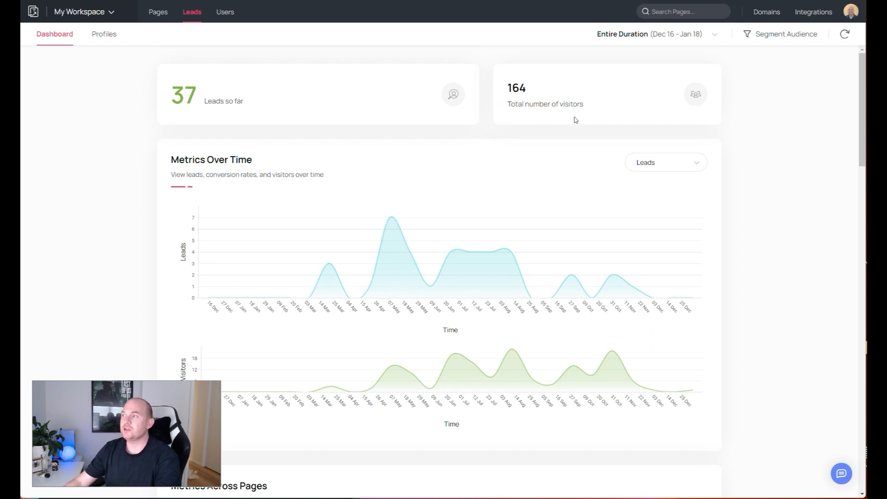
{"action": "scroll", "scroll_direction": "down", "scroll_amount": 3}
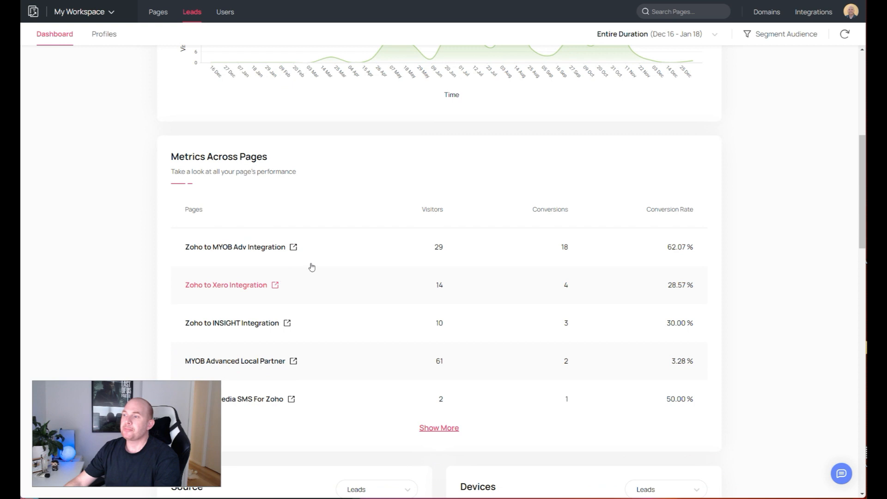
{"action": "left_click", "coordinate": [235, 247]}
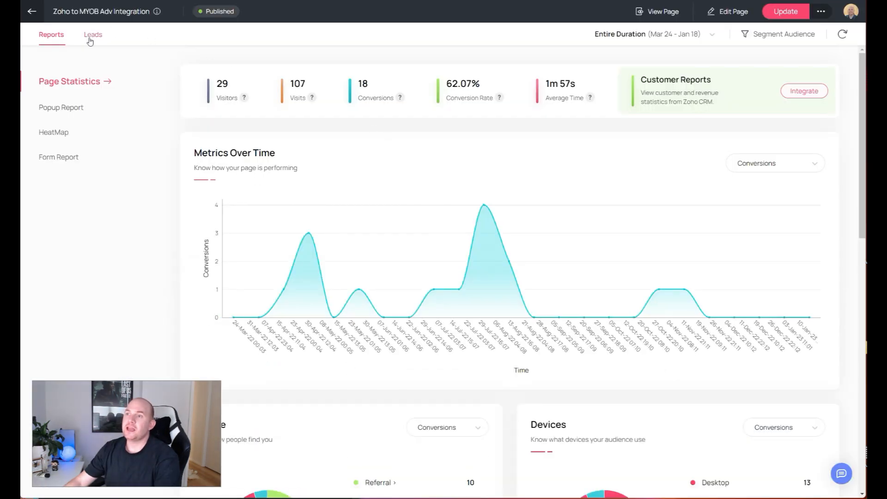
- View the page's leads, comparing two popup-captured leads with no page-form leads
{"action": "left_click", "coordinate": [93, 35]}
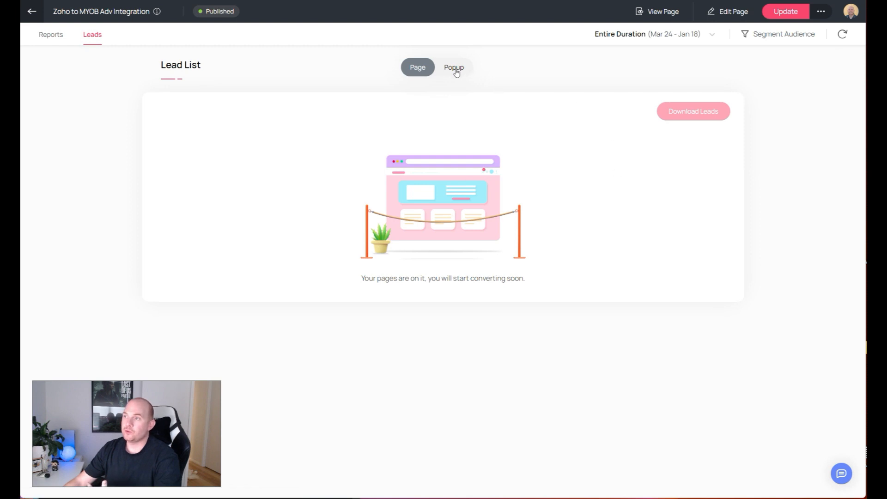
{"action": "left_click", "coordinate": [453, 67]}
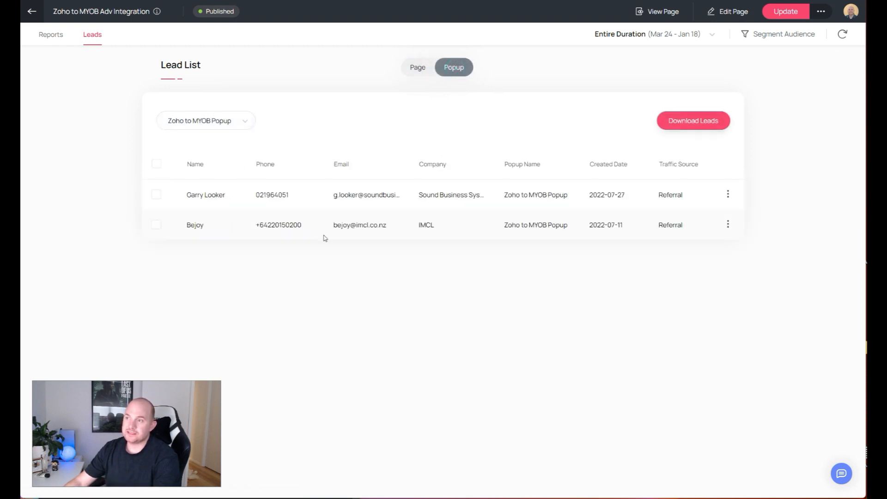
{"action": "left_click", "coordinate": [416, 67]}
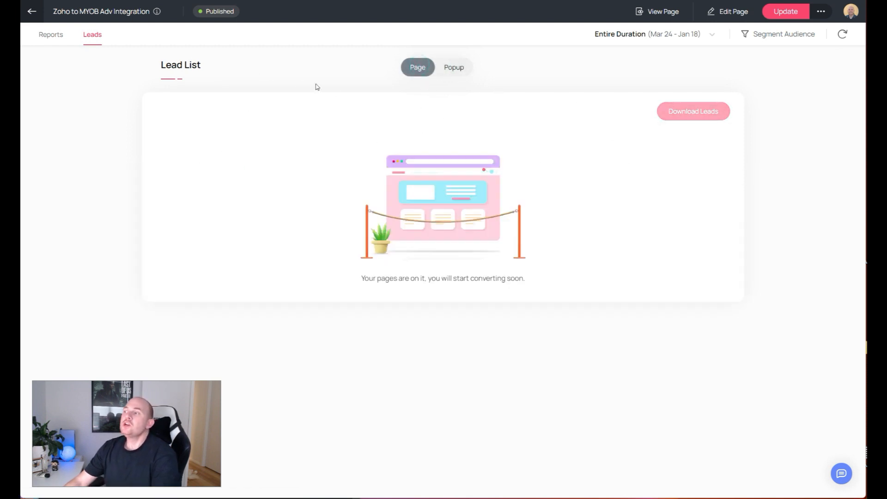